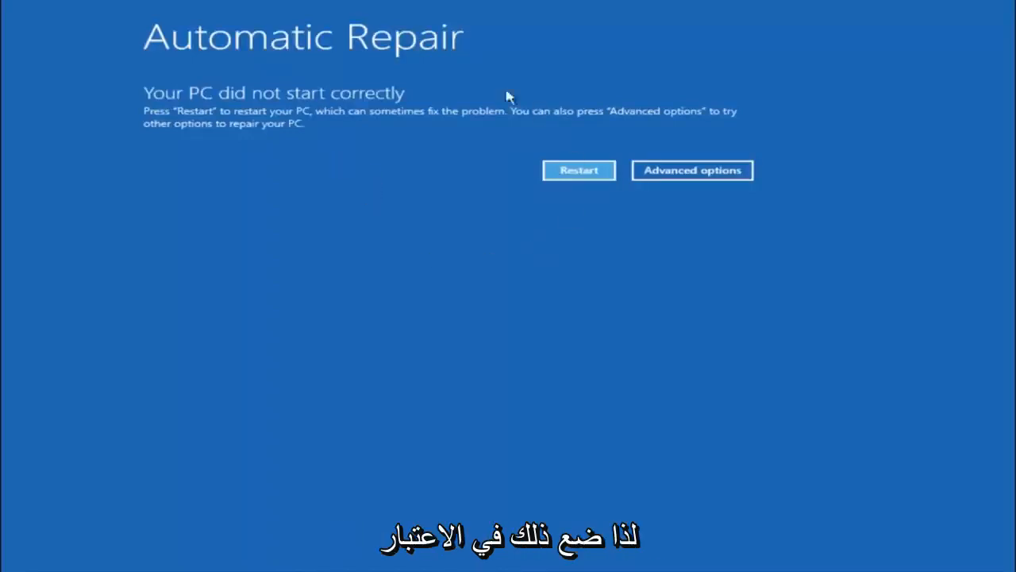
mouse_move(630, 297)
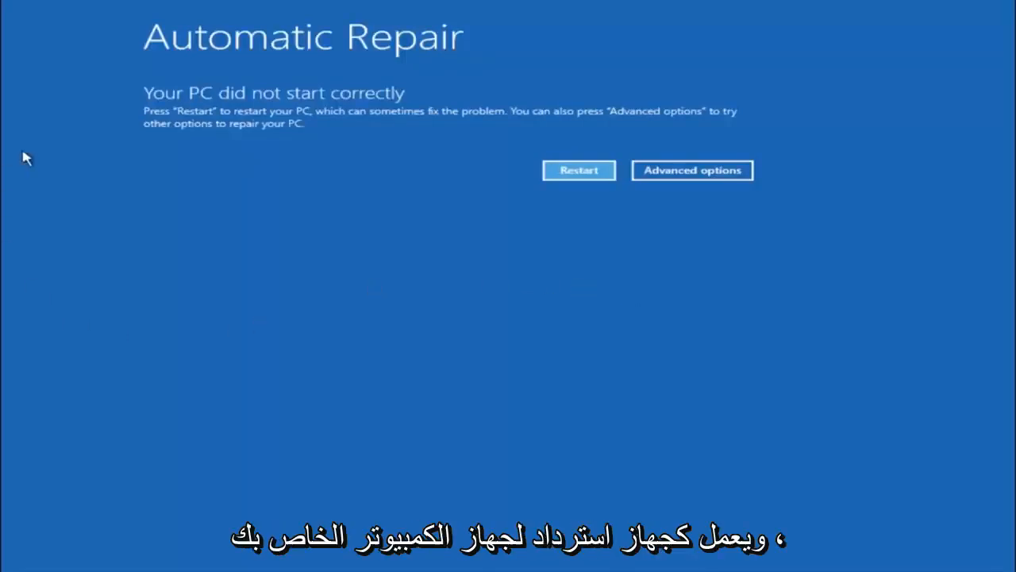
mouse_move(205, 151)
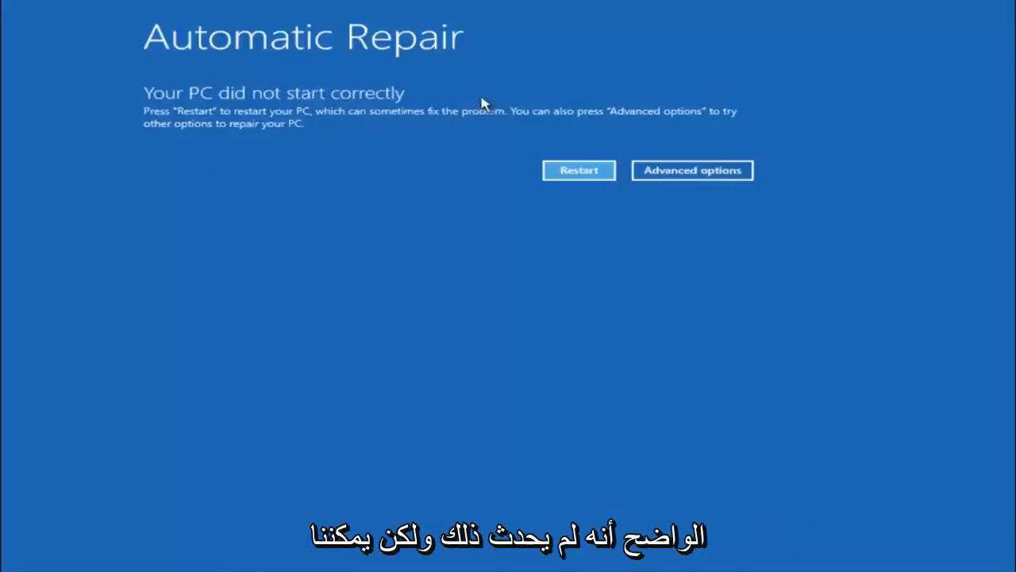
mouse_move(460, 114)
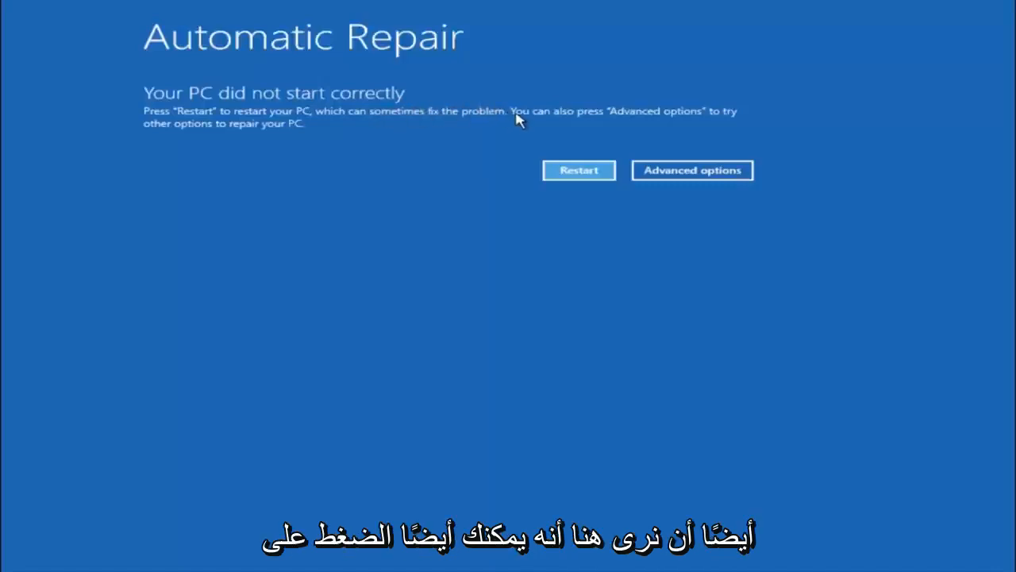
mouse_move(651, 118)
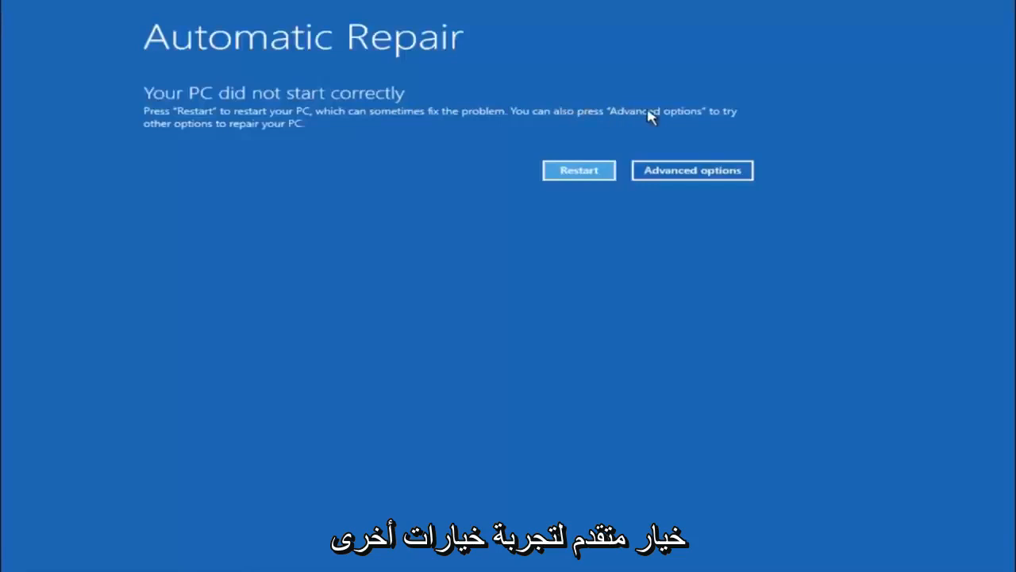
mouse_move(330, 137)
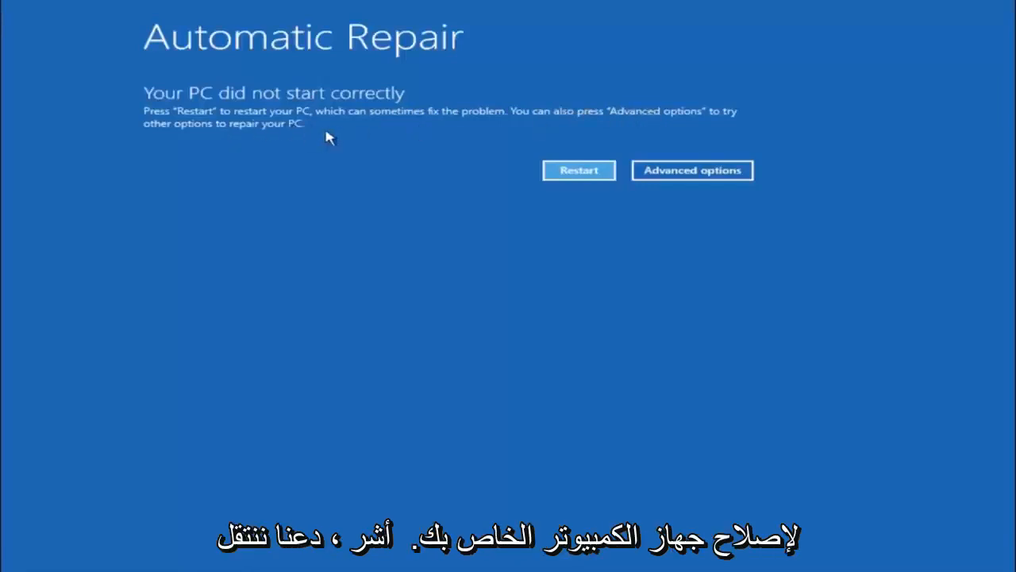
mouse_move(692, 170)
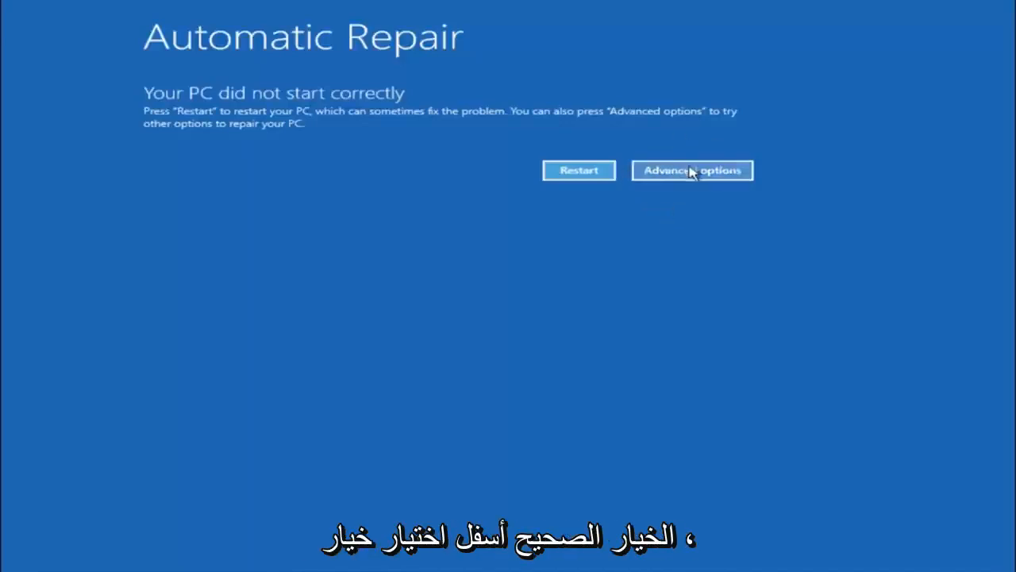
Leave Automatic Repair via Advanced options and enter the Troubleshoot menu.
click(692, 170)
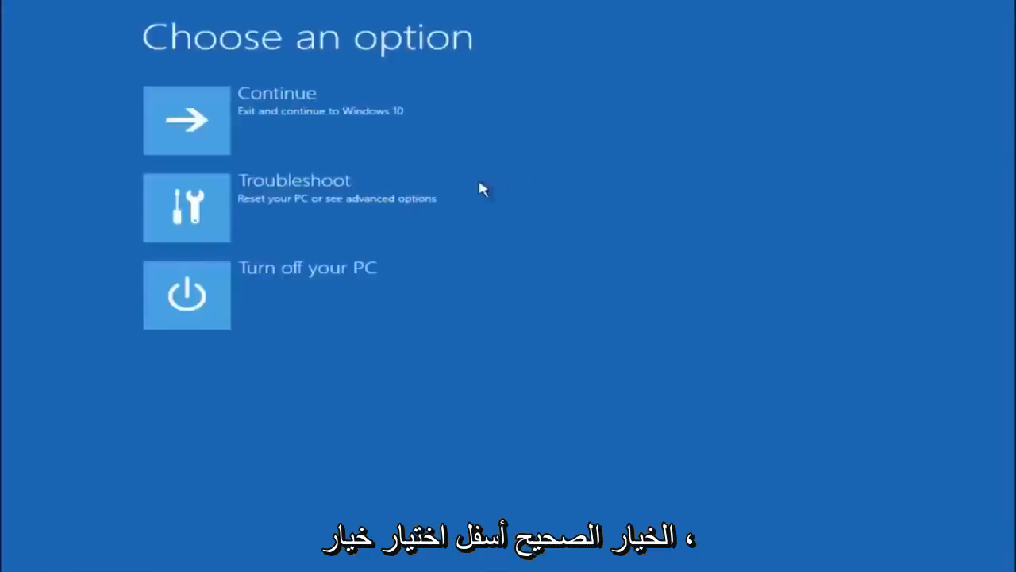
mouse_move(242, 199)
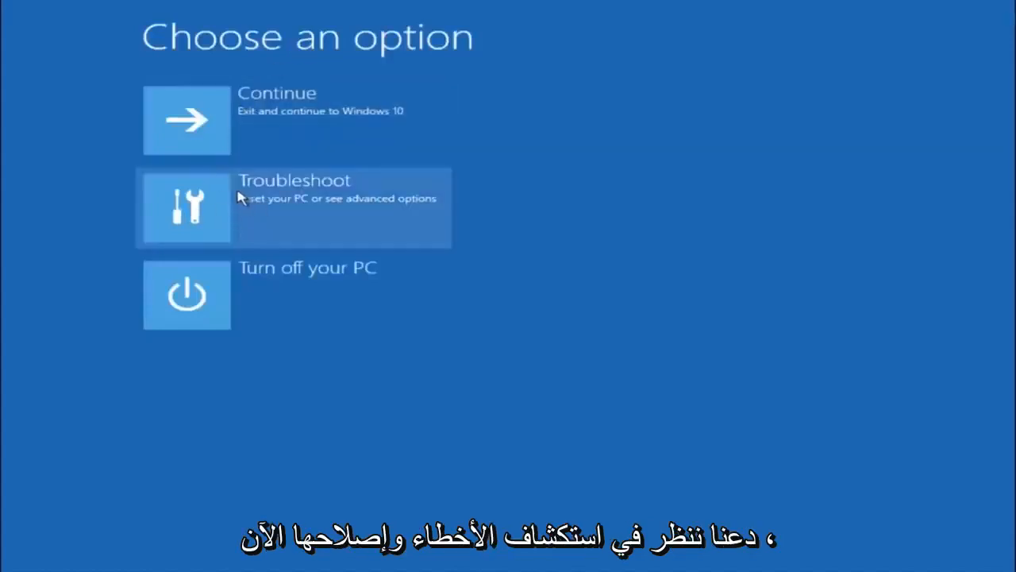
click(294, 208)
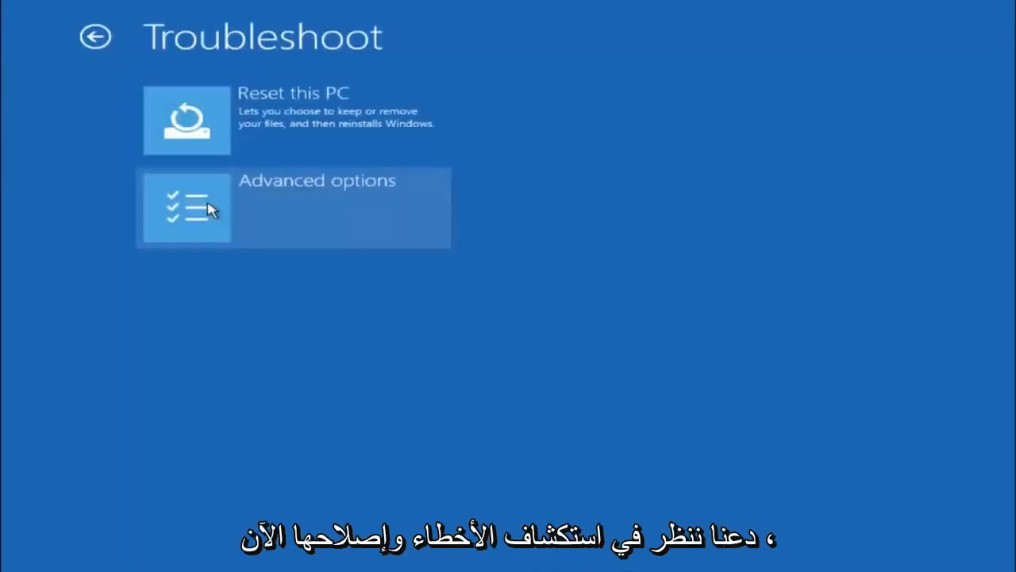
mouse_move(197, 283)
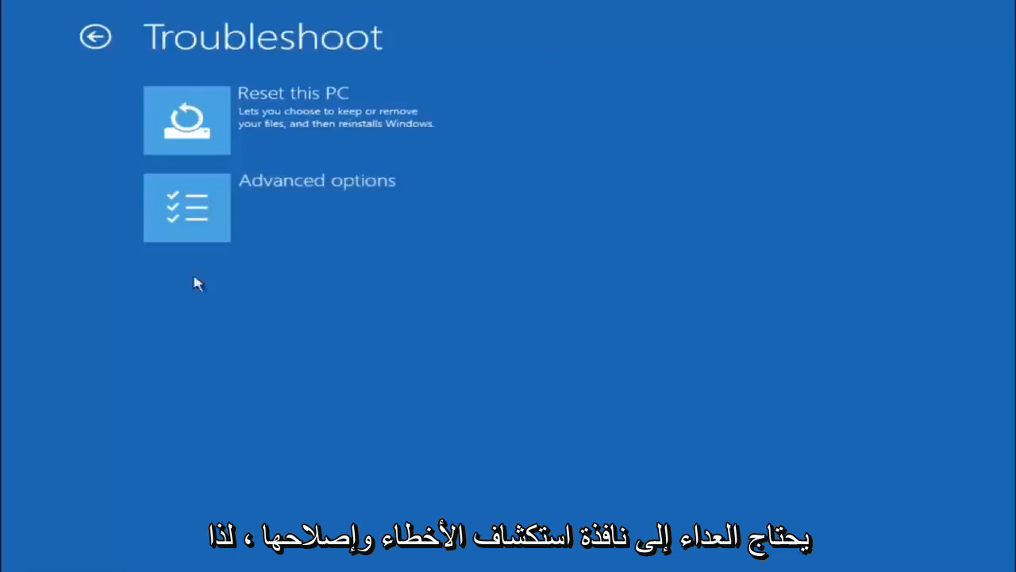
mouse_move(231, 214)
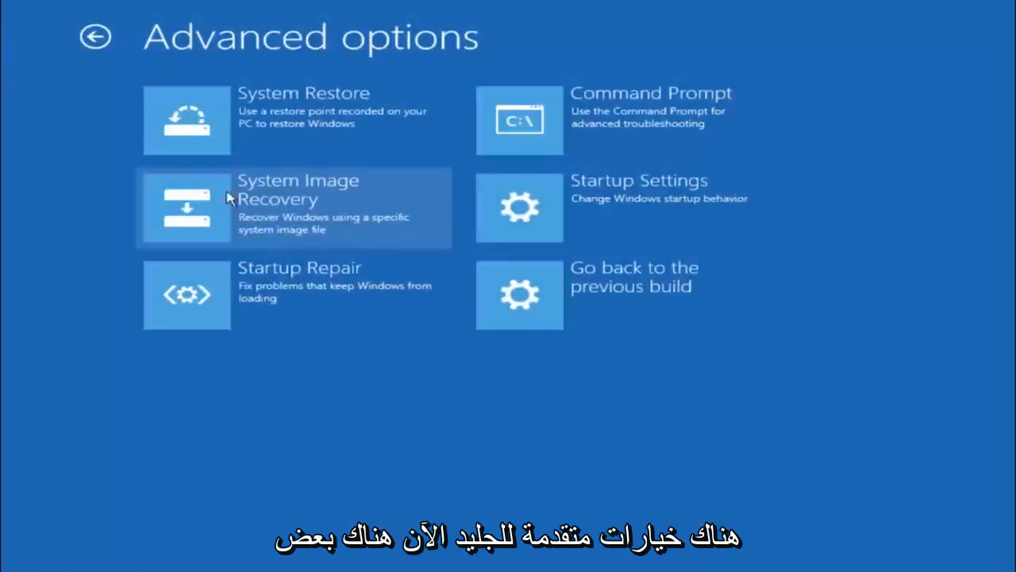
mouse_move(242, 111)
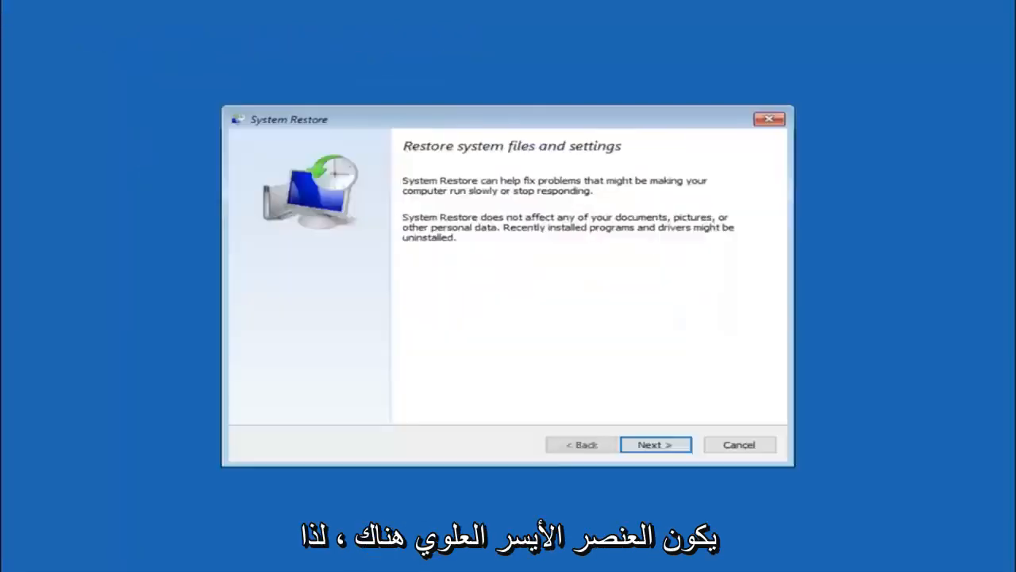
mouse_move(627, 276)
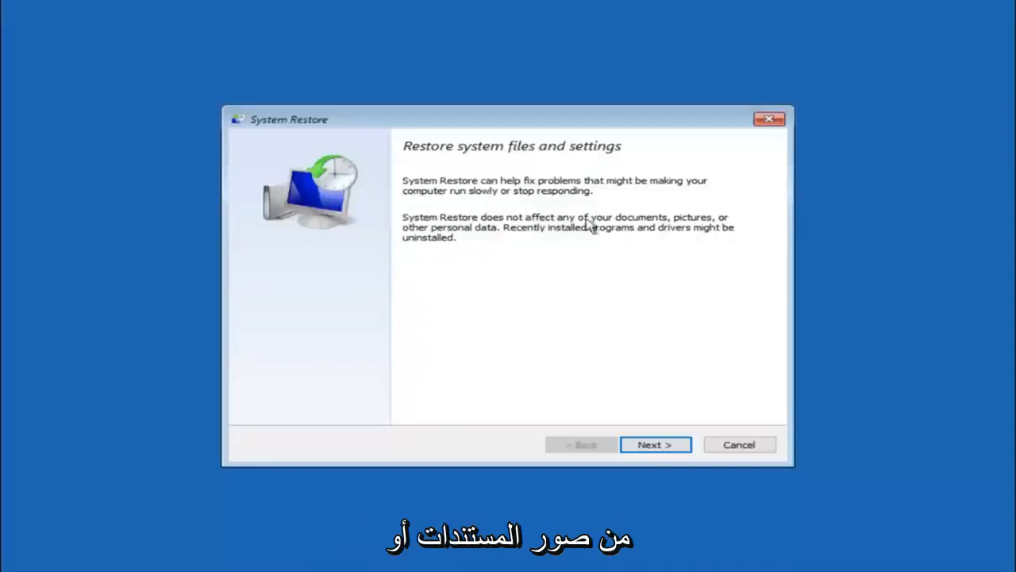
mouse_move(512, 244)
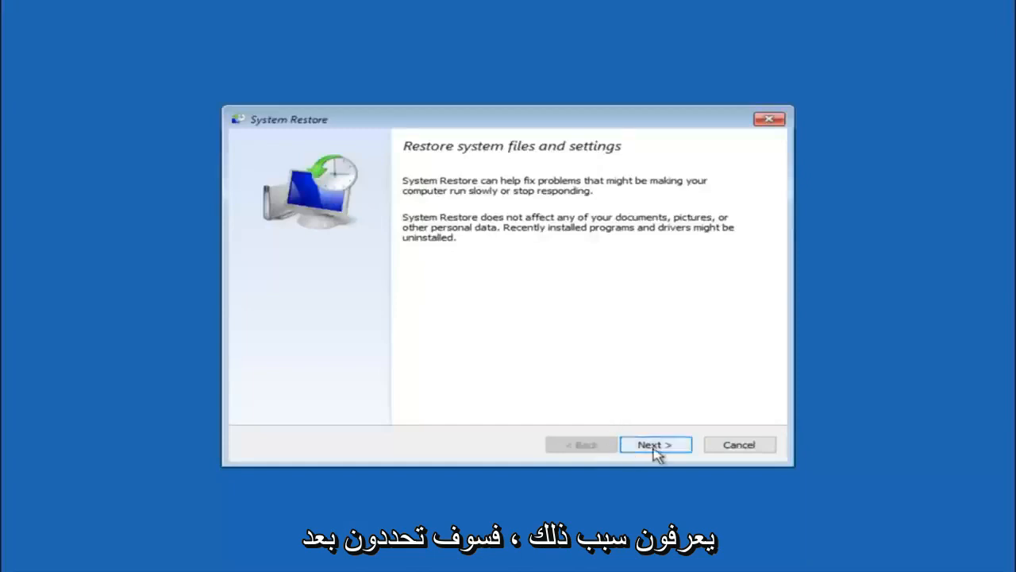
Select the 'before update' restore point from the System Restore list.
click(654, 444)
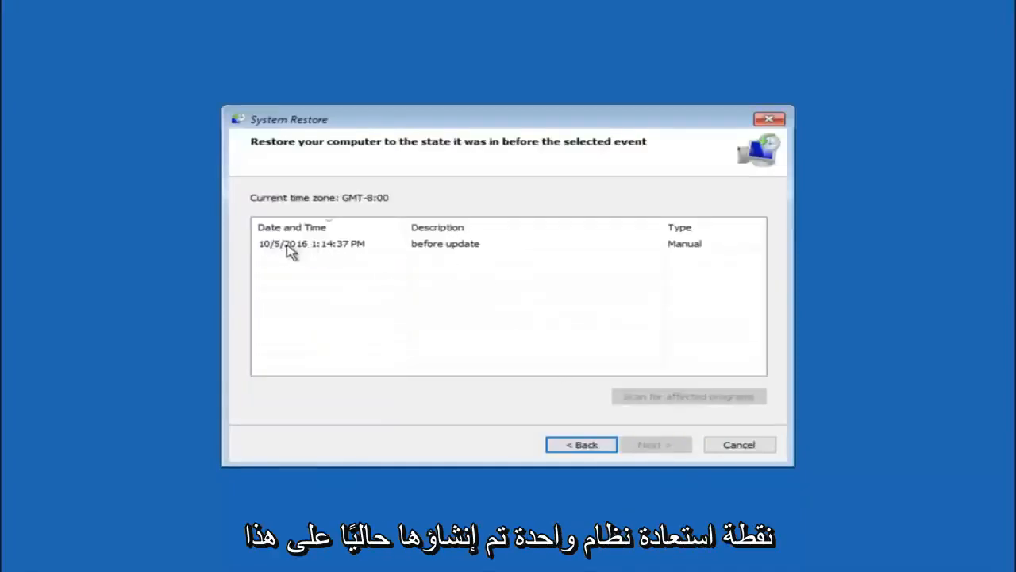
click(311, 243)
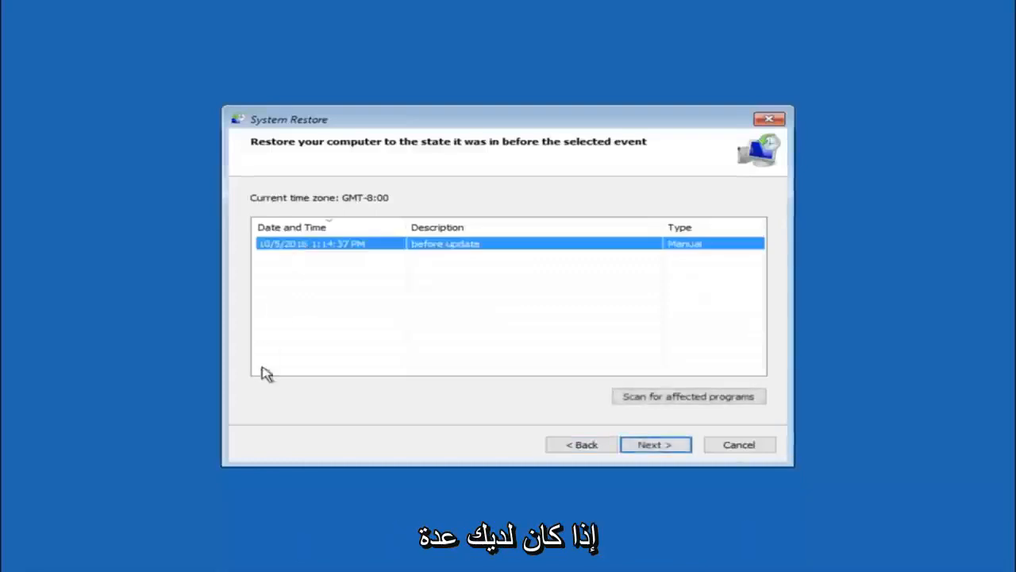
mouse_move(256, 366)
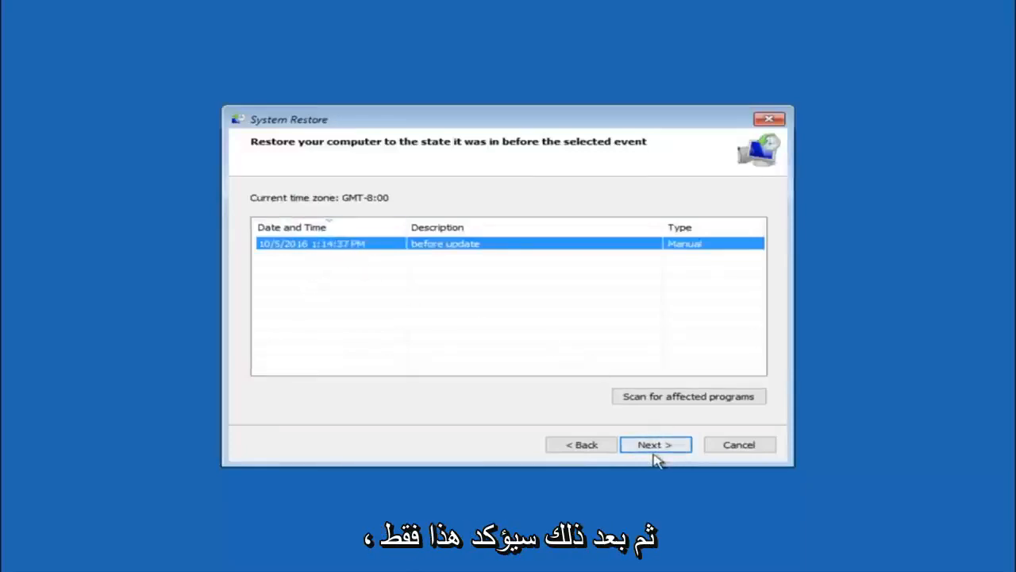
Confirm the 10/5/2016 restore point and finish the wizard to reach the warning.
click(655, 444)
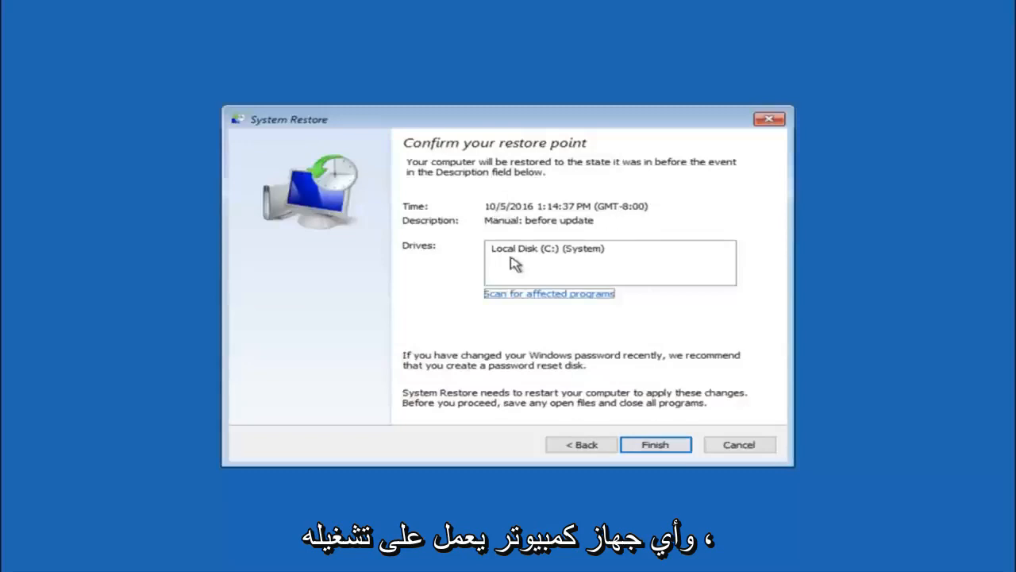
mouse_move(520, 260)
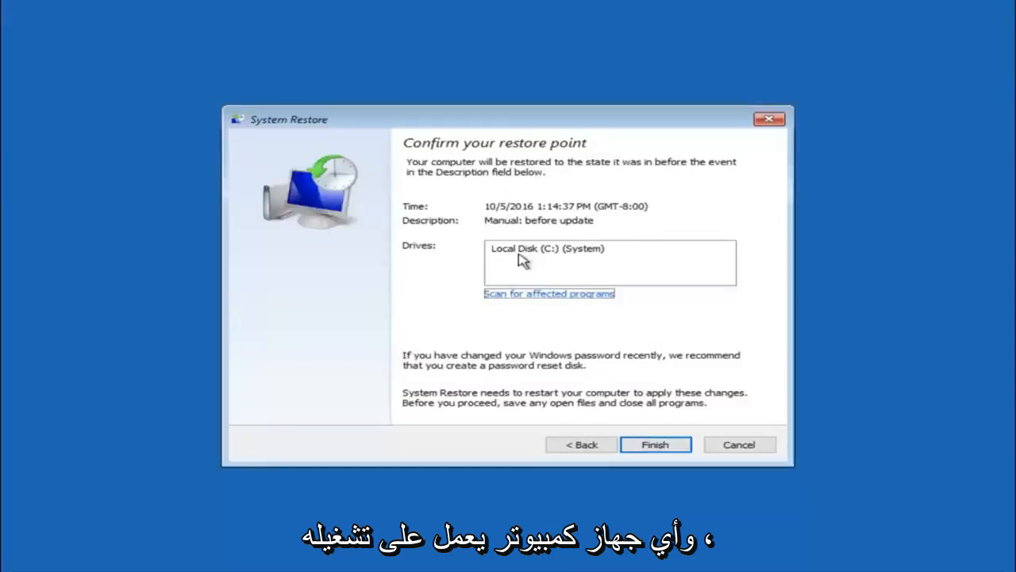
mouse_move(373, 350)
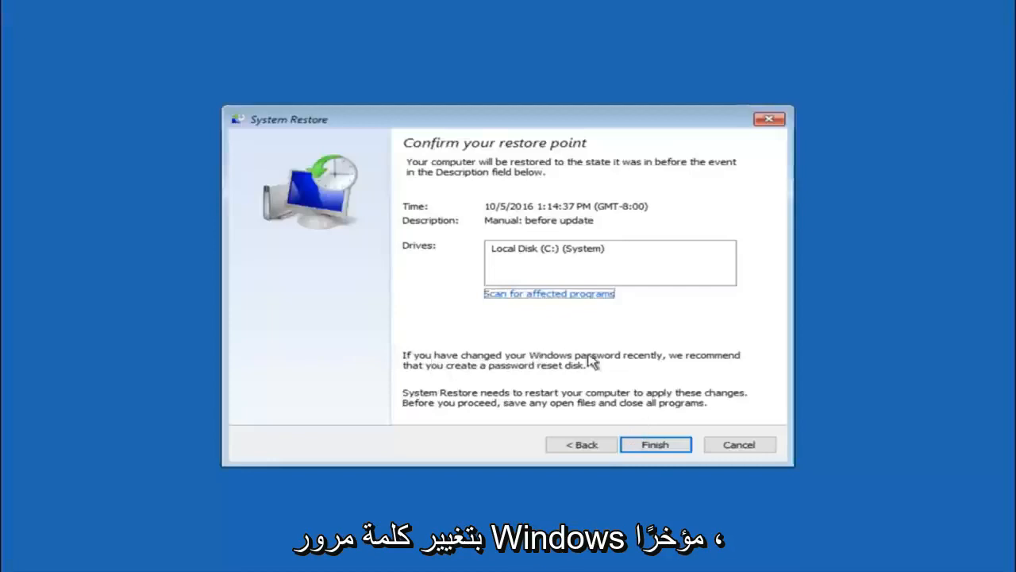
mouse_move(449, 377)
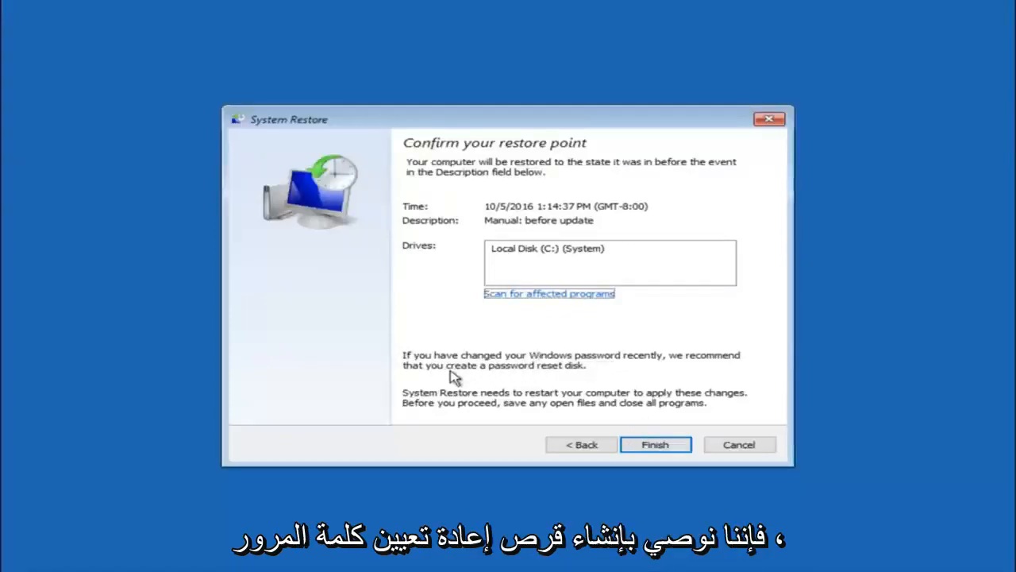
mouse_move(544, 374)
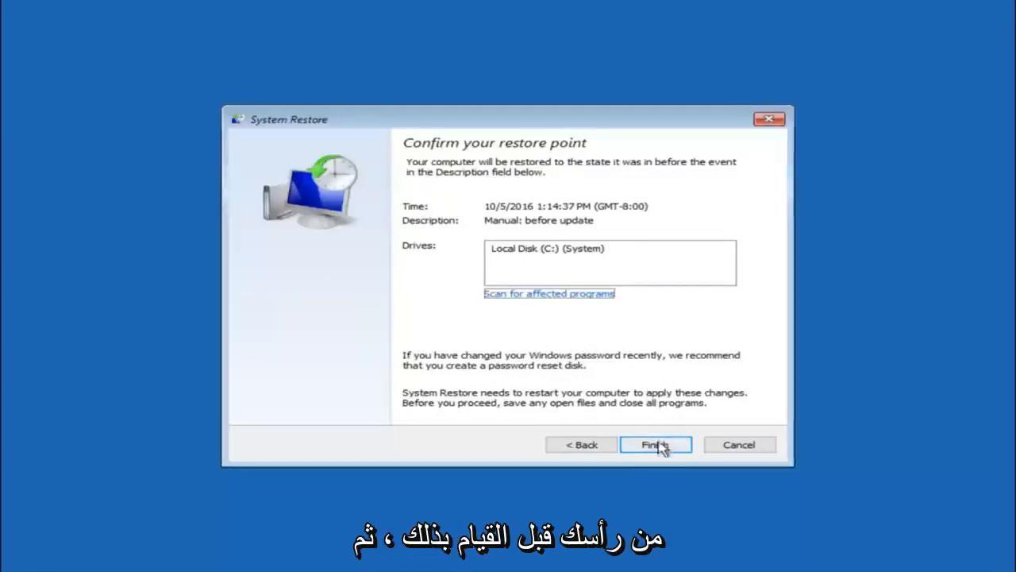
click(655, 445)
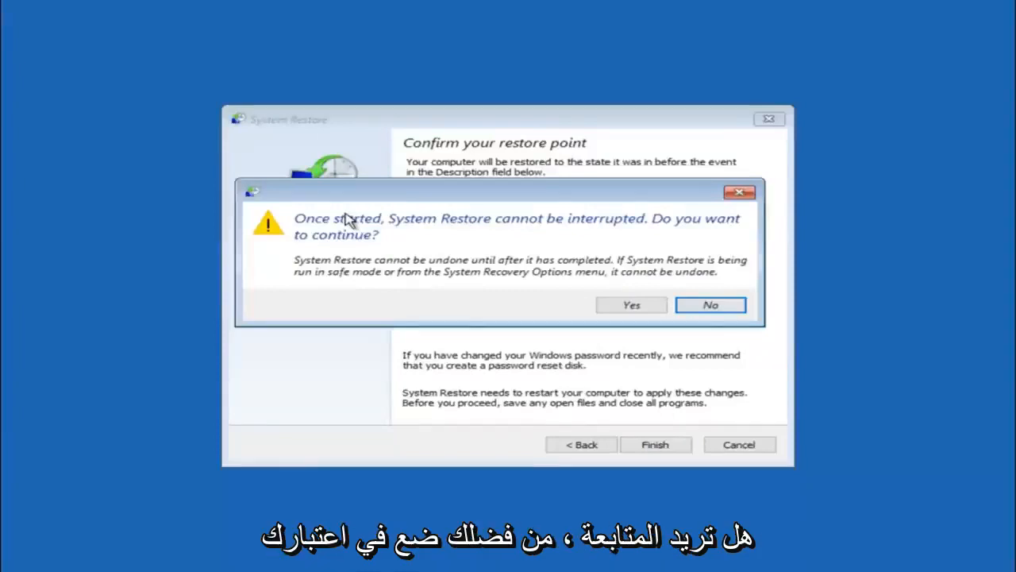
mouse_move(356, 250)
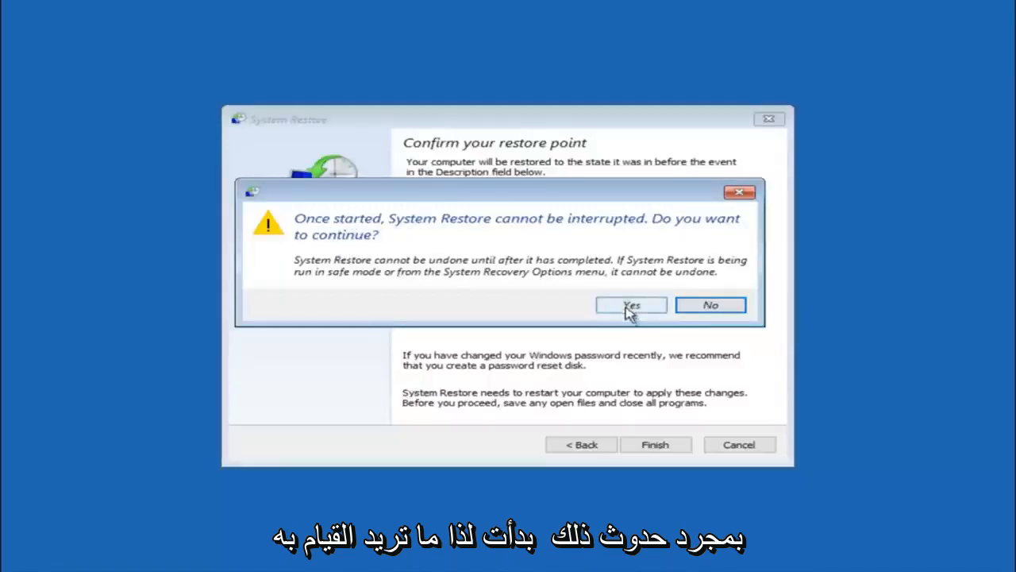
Start the restore to 10/5/2016 and restart the PC after it succeeds.
click(630, 305)
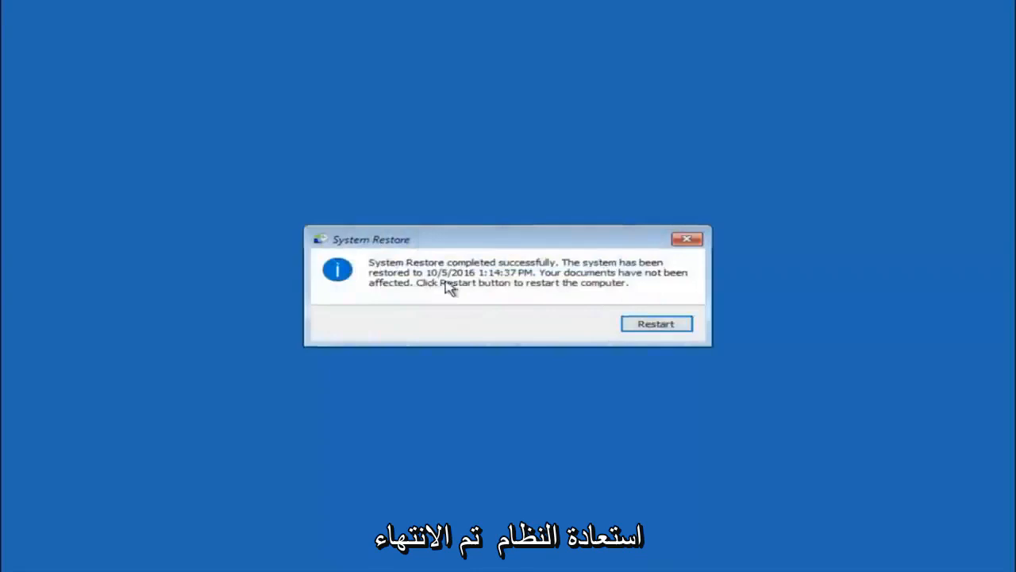
mouse_move(584, 282)
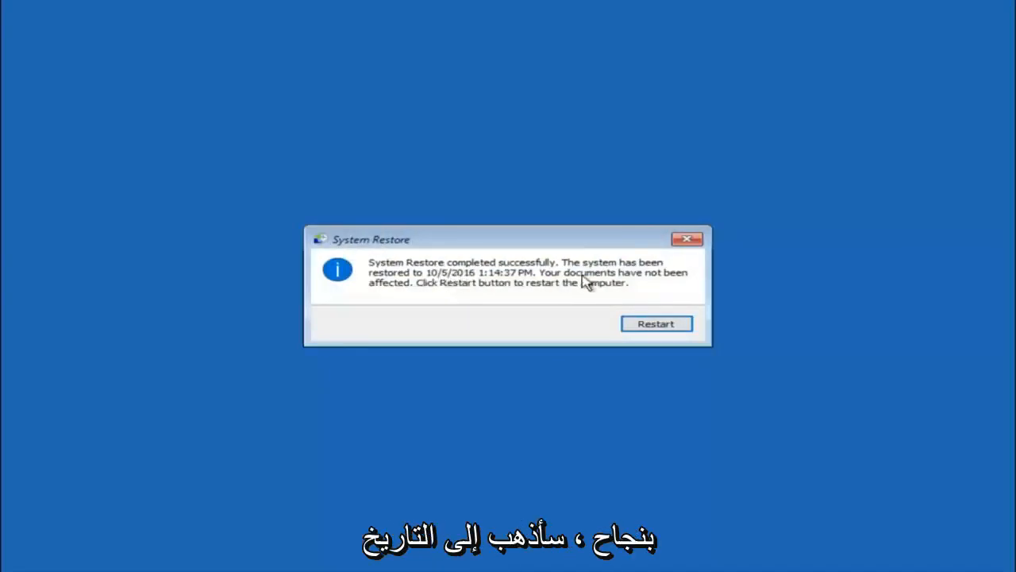
mouse_move(504, 288)
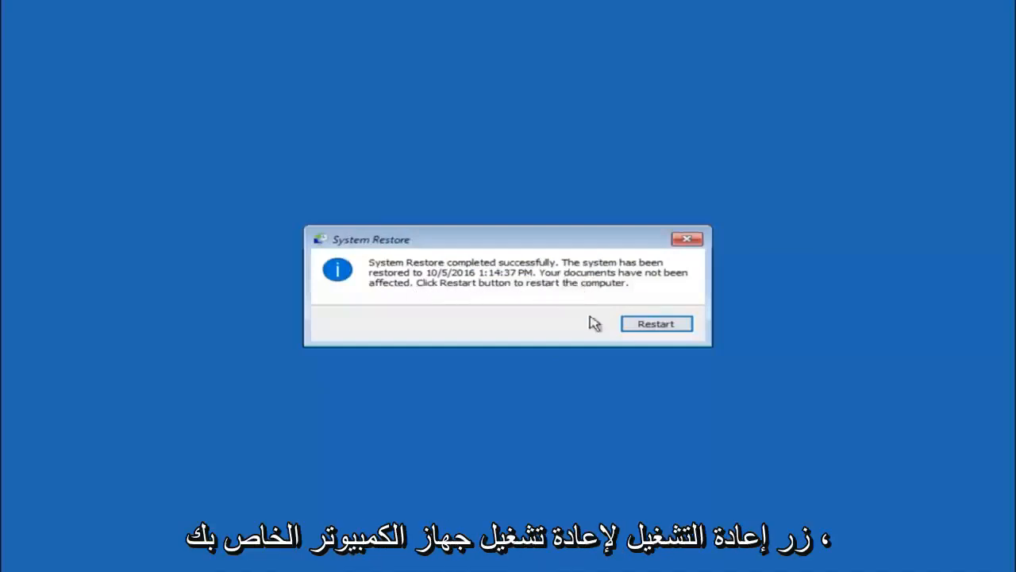
click(656, 324)
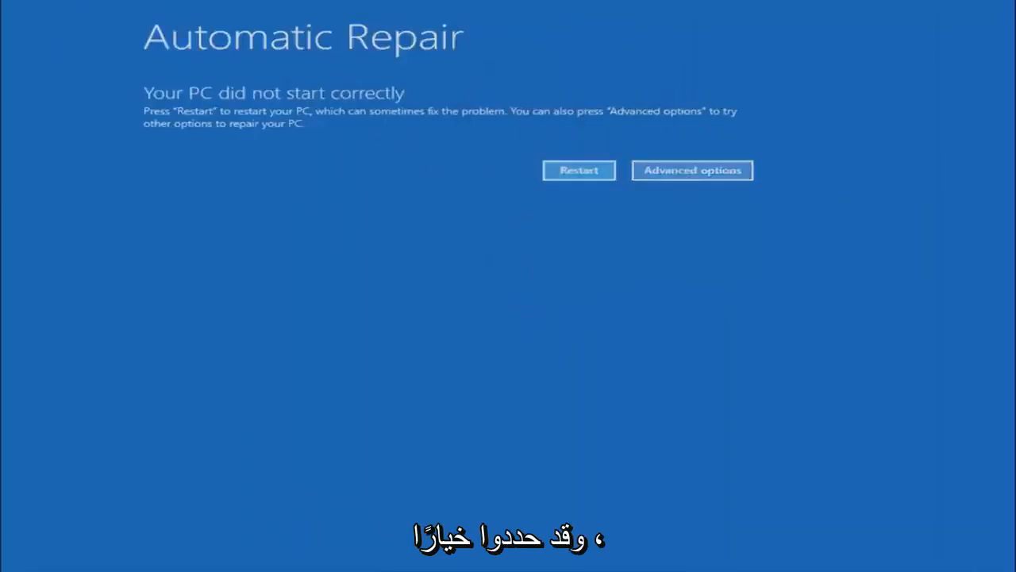
Go from Automatic Repair through Advanced options into Troubleshoot's Advanced options menu.
click(692, 170)
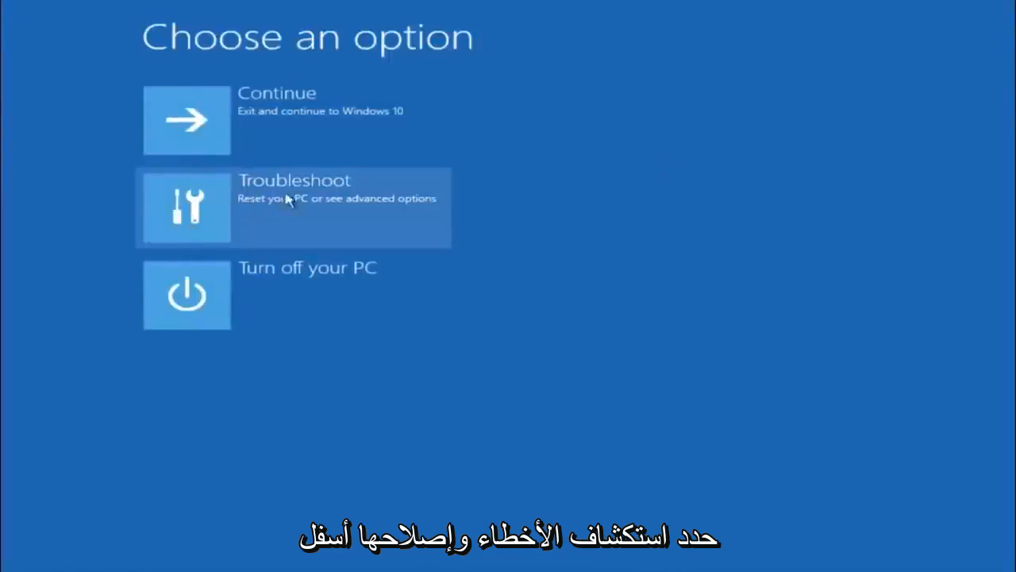
click(294, 208)
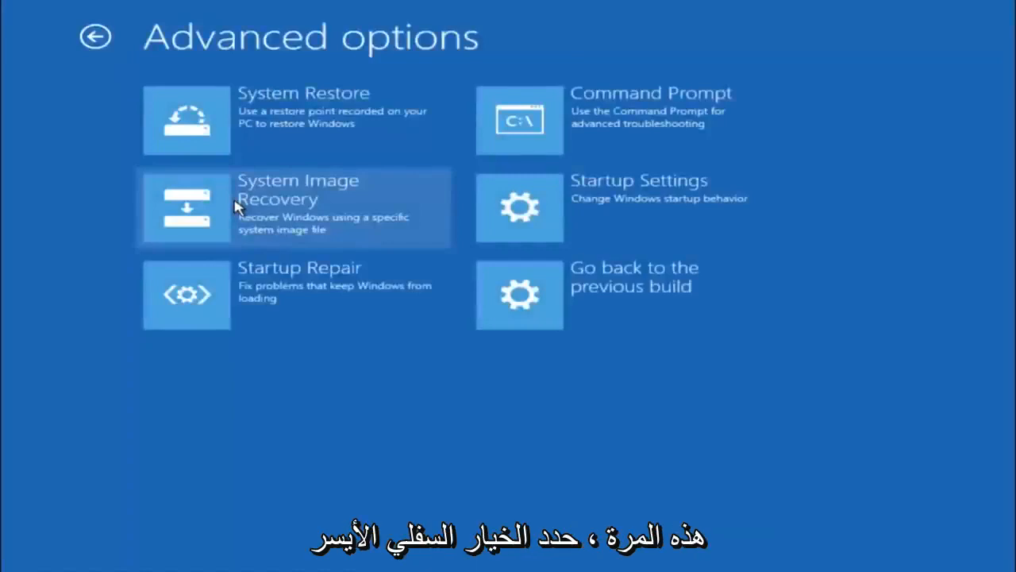
mouse_move(191, 260)
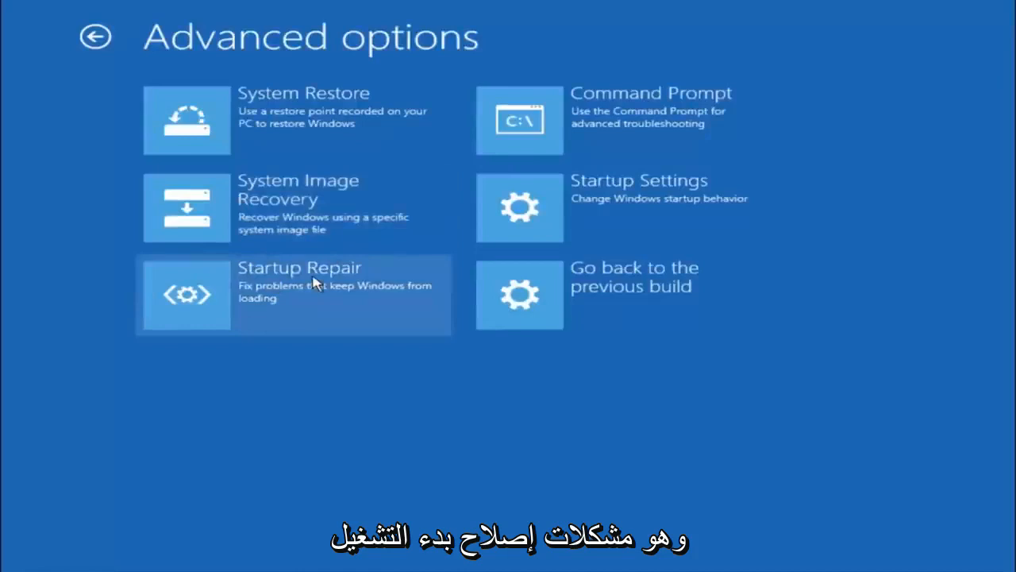
mouse_move(301, 298)
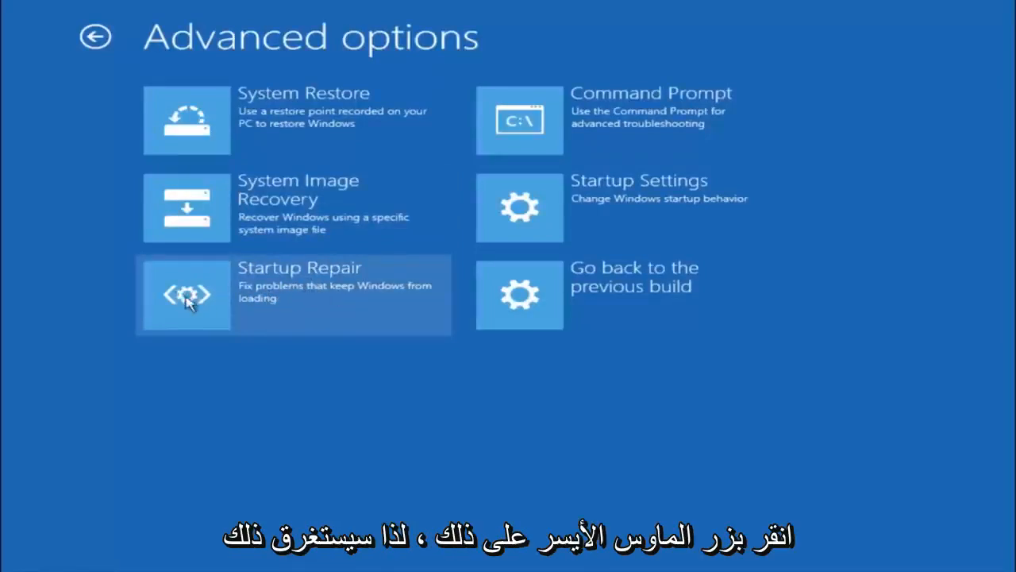
Launch Startup Repair from the Advanced options menu.
click(187, 295)
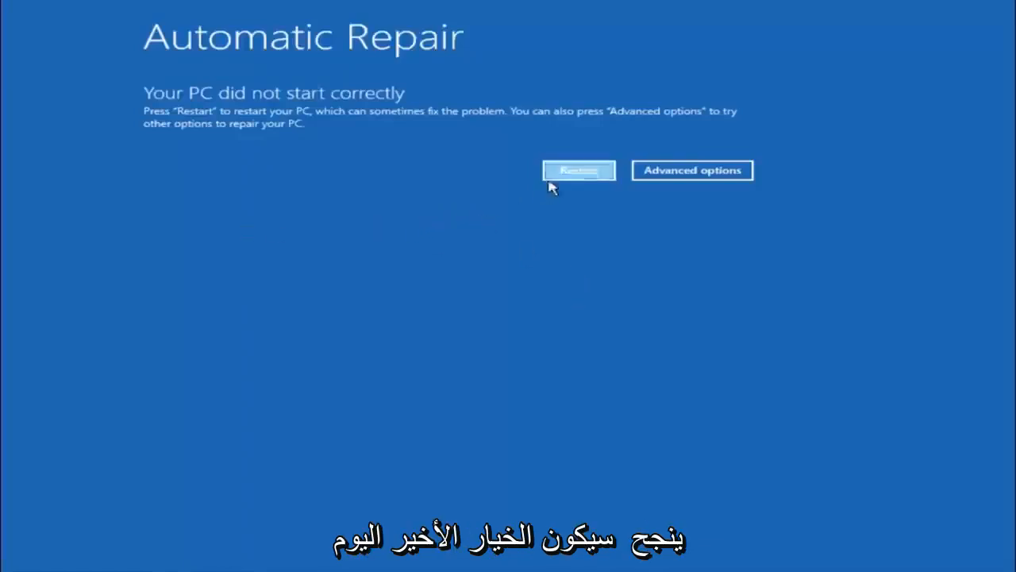
mouse_move(332, 224)
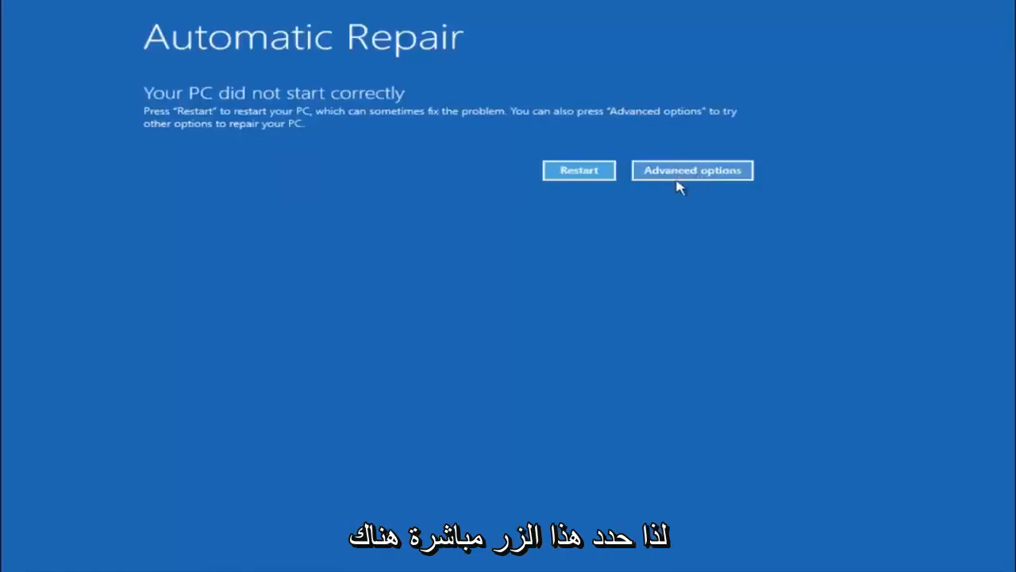
Reach Advanced options again and launch the administrator Command Prompt.
click(691, 170)
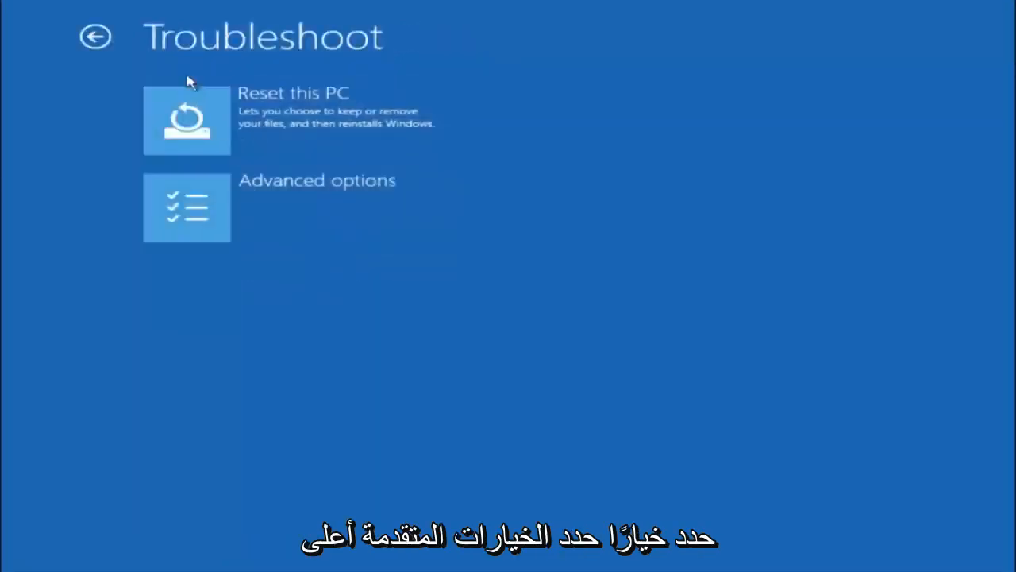
click(186, 208)
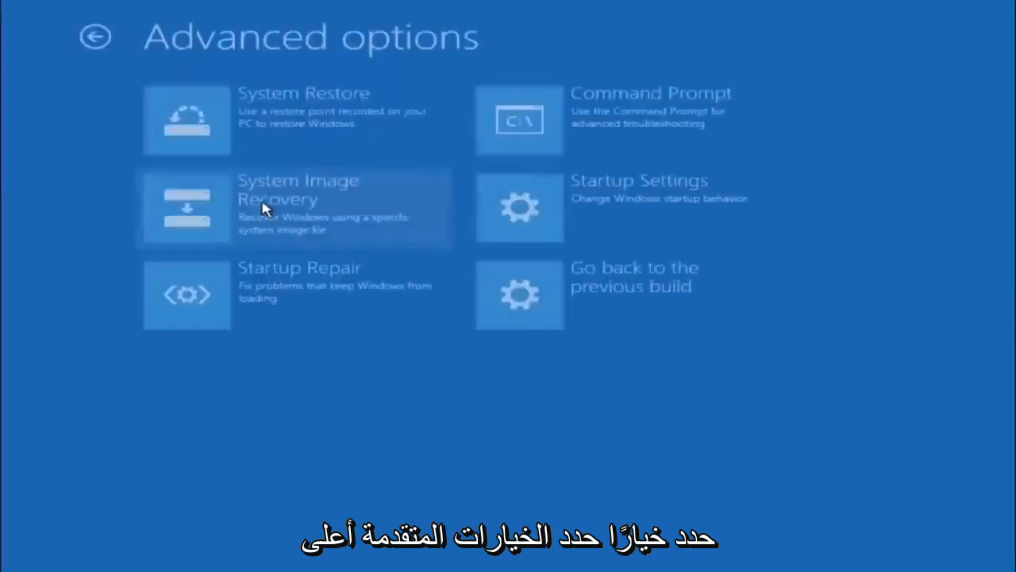
mouse_move(497, 131)
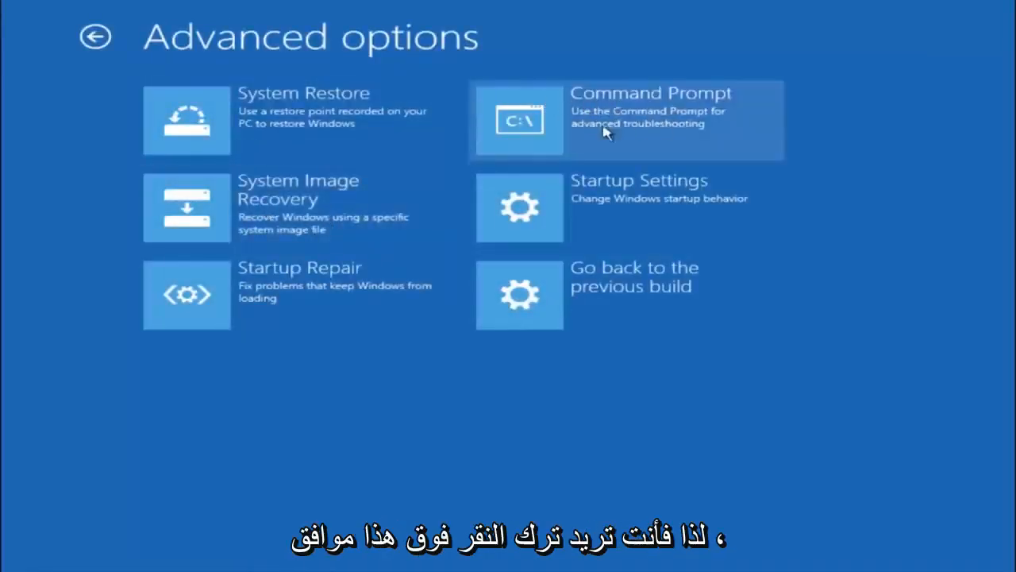
click(626, 120)
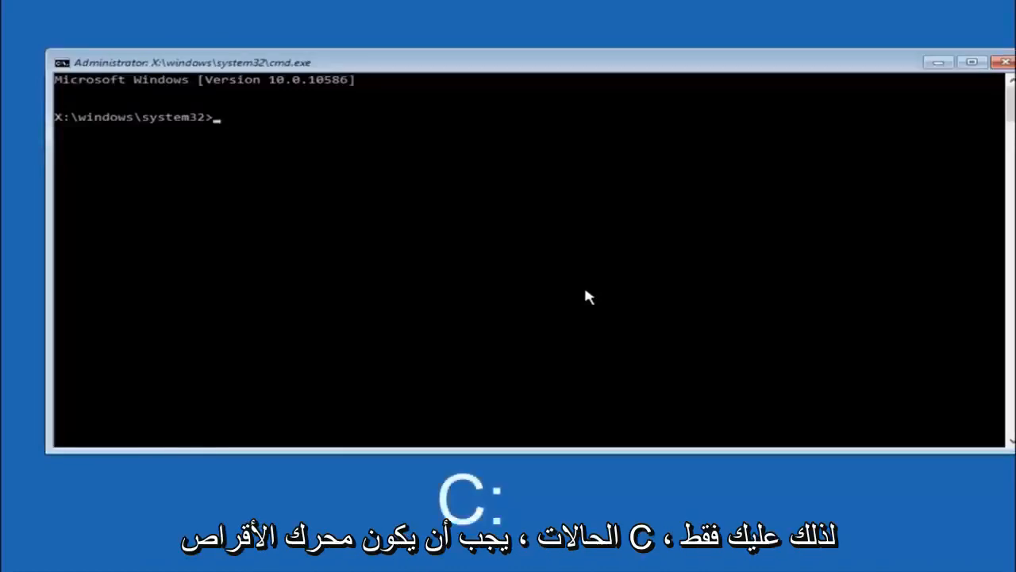
Switch to drive C: and list its top-level folders with dir.
text(c:)
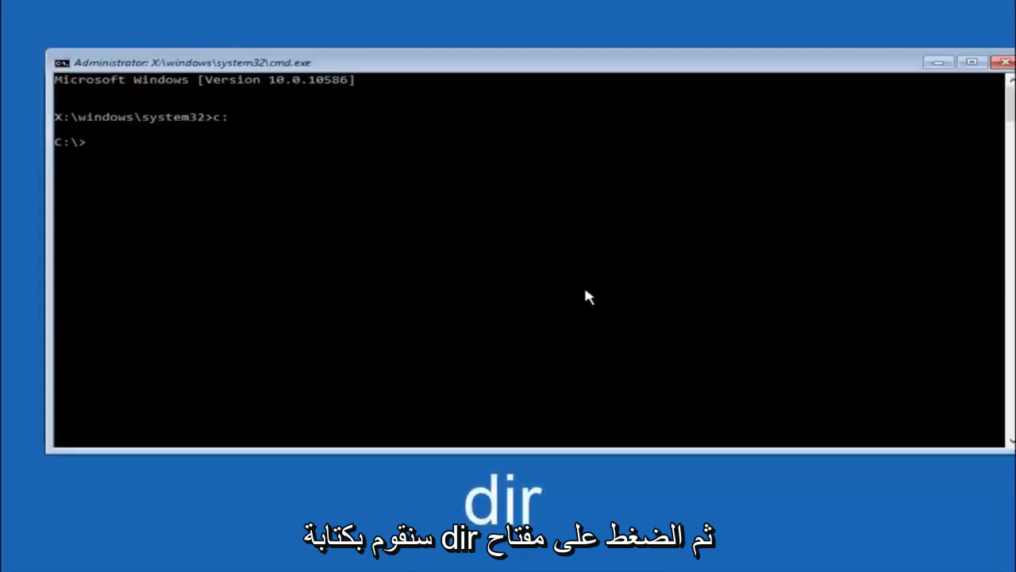
text(dir)
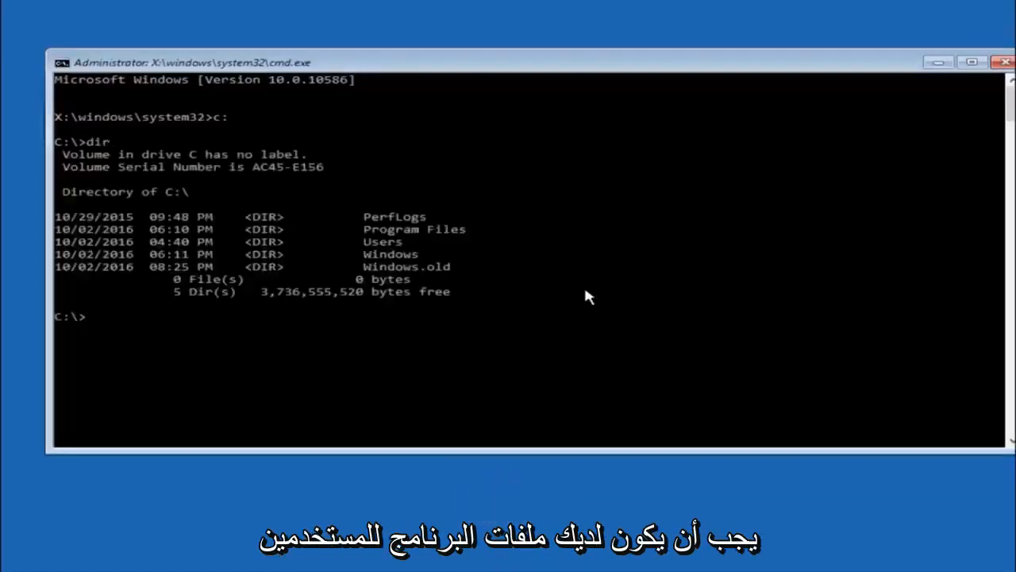
mouse_move(389, 242)
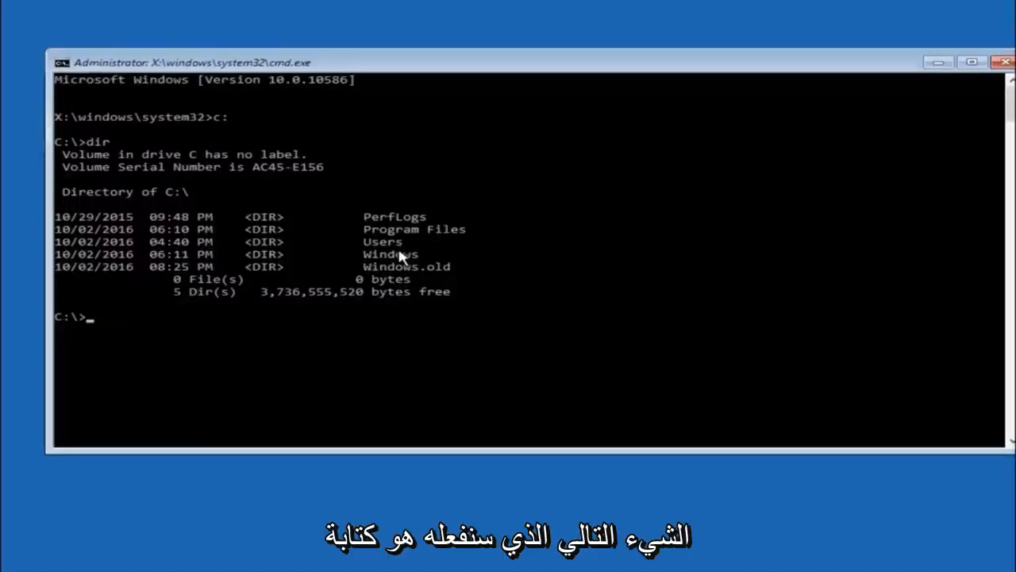
Change directory to \windows\system32\config with cd.
text(cd)
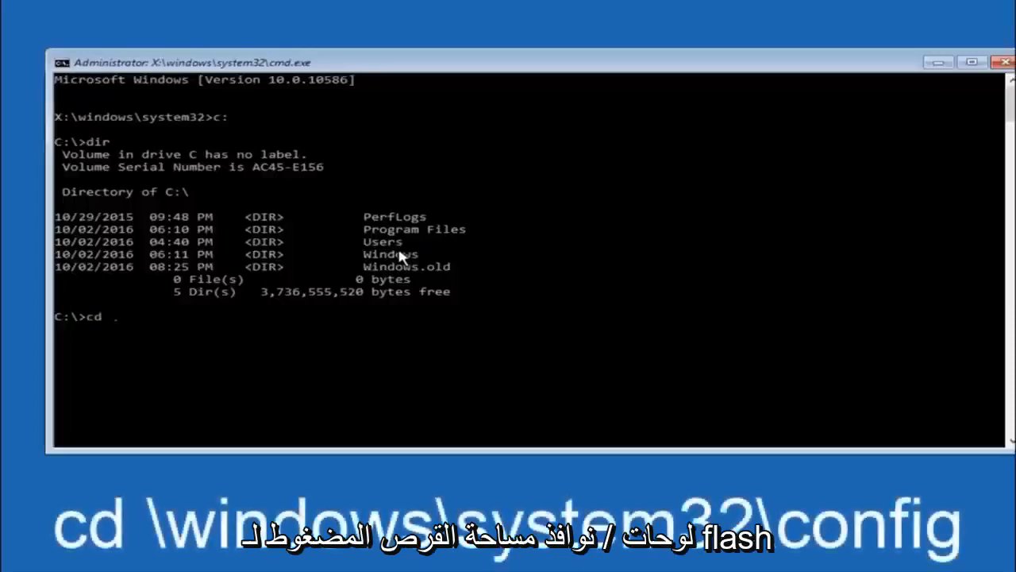
text(\windows)
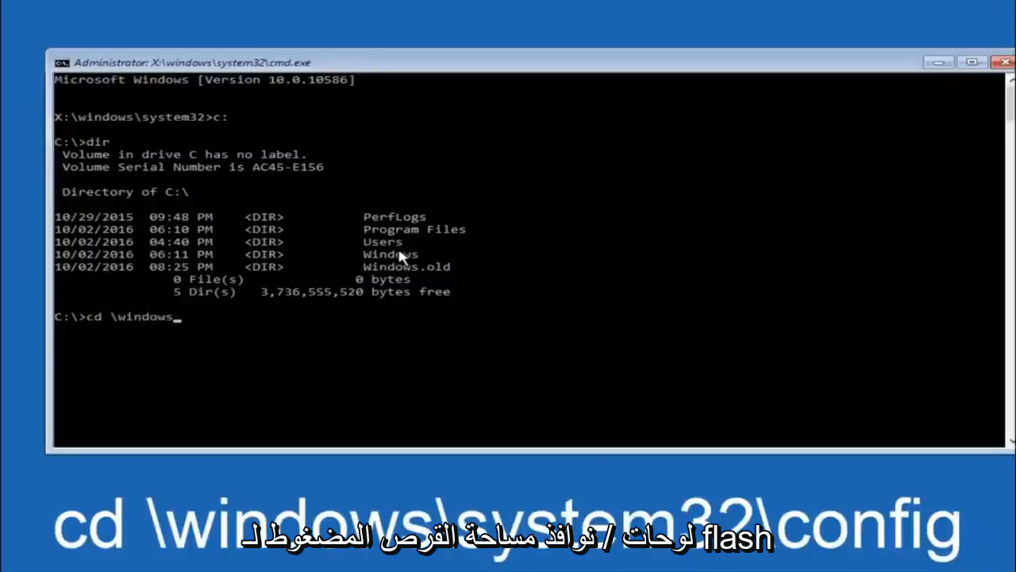
text(syst)
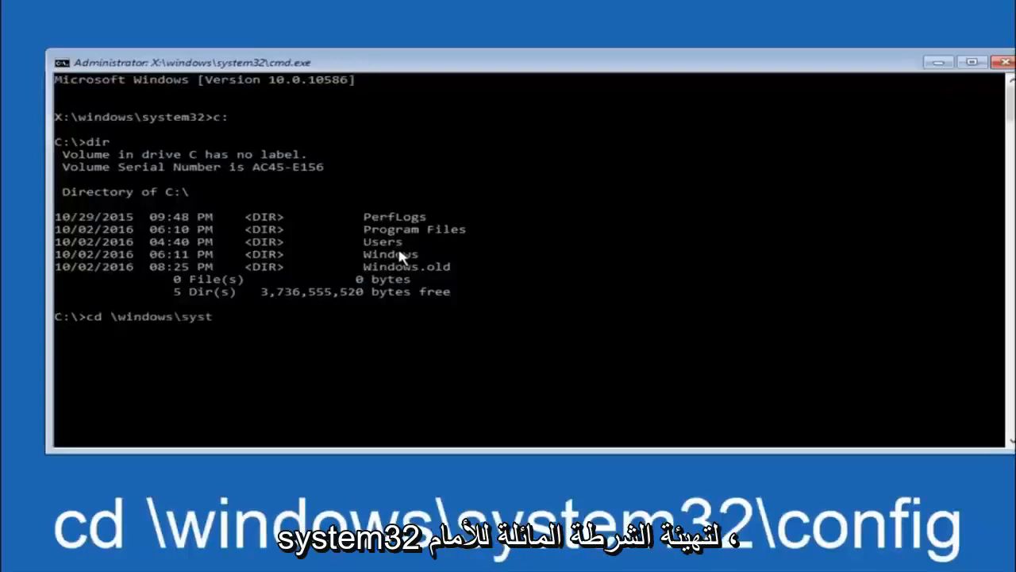
text(em32)
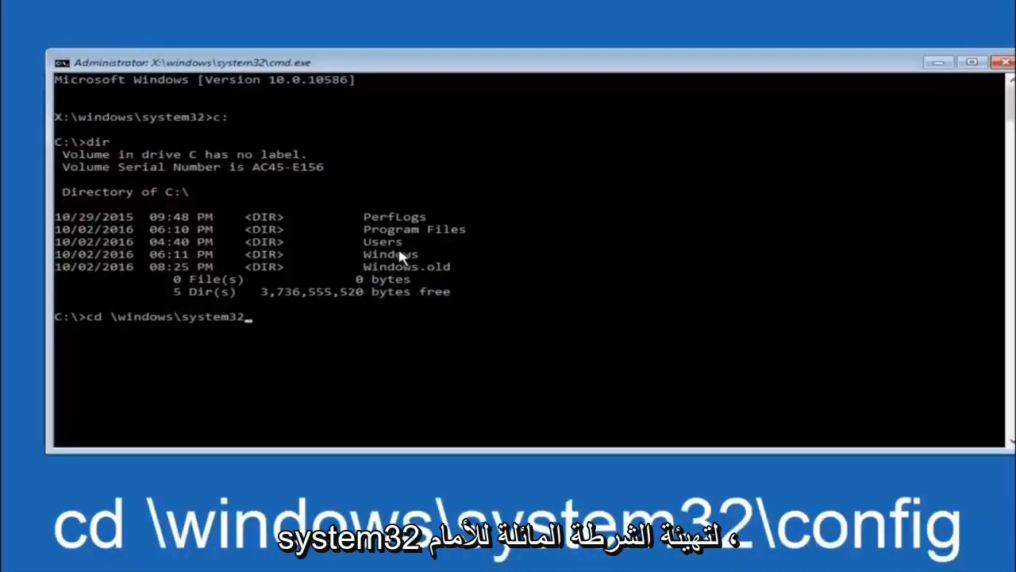
text(\config)
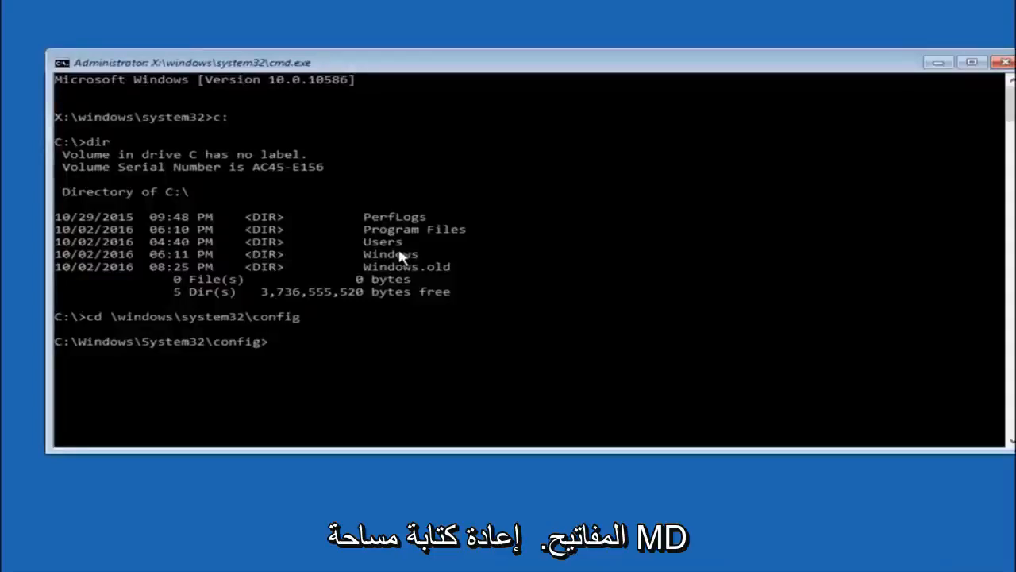
Create a 'backup' folder in the config directory with md backup.
text(md)
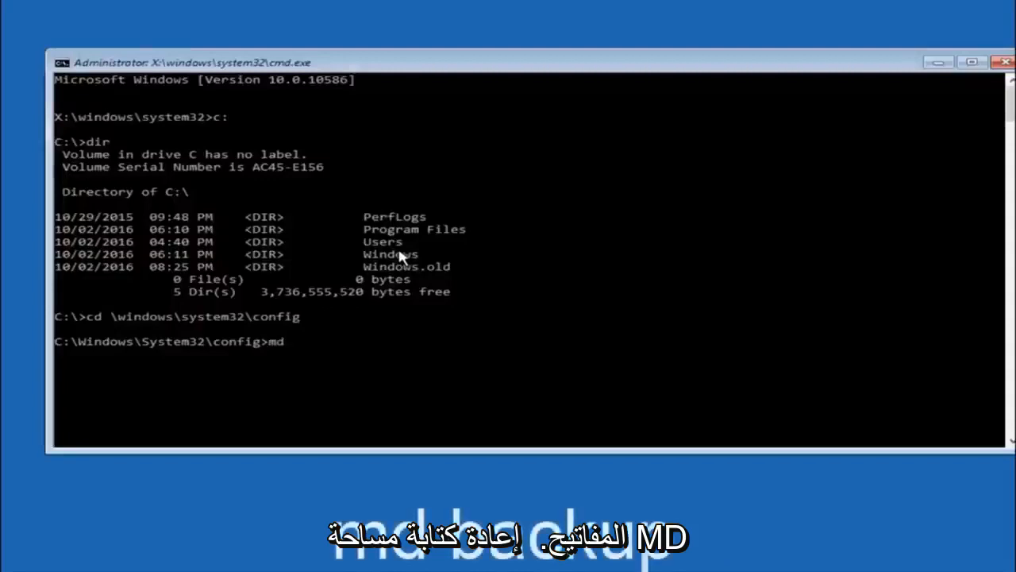
text(backup)
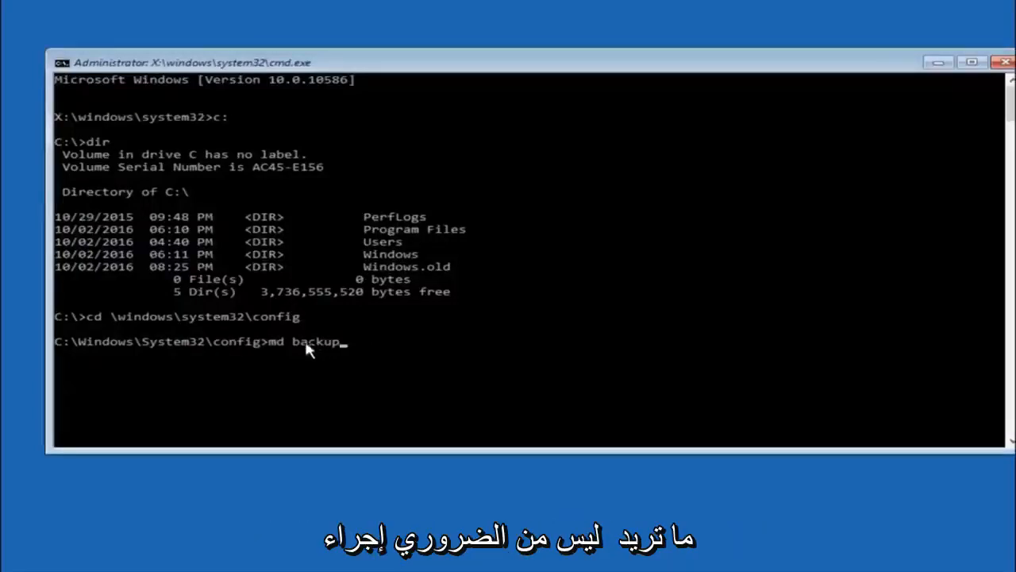
mouse_move(356, 353)
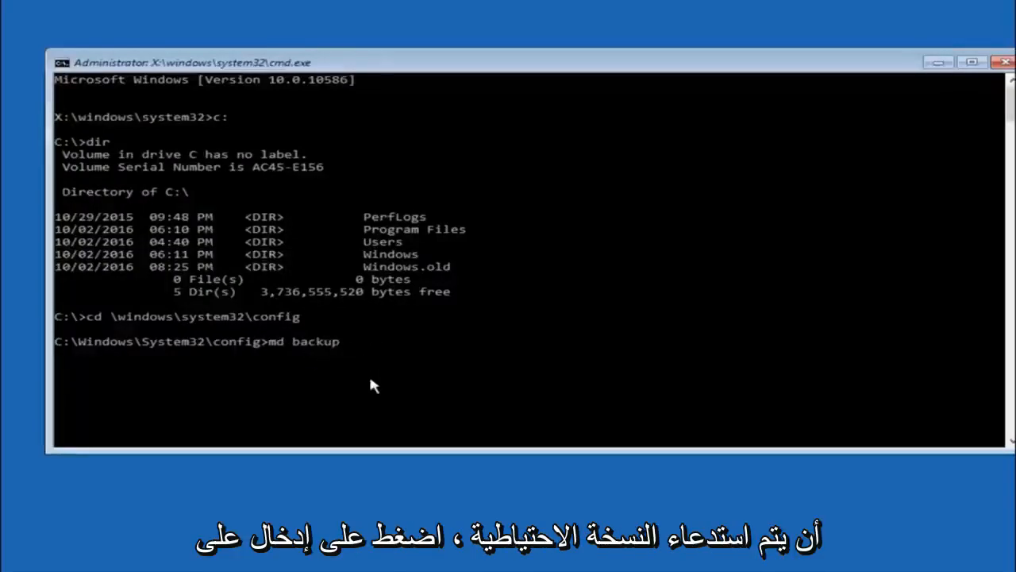
key(enter)
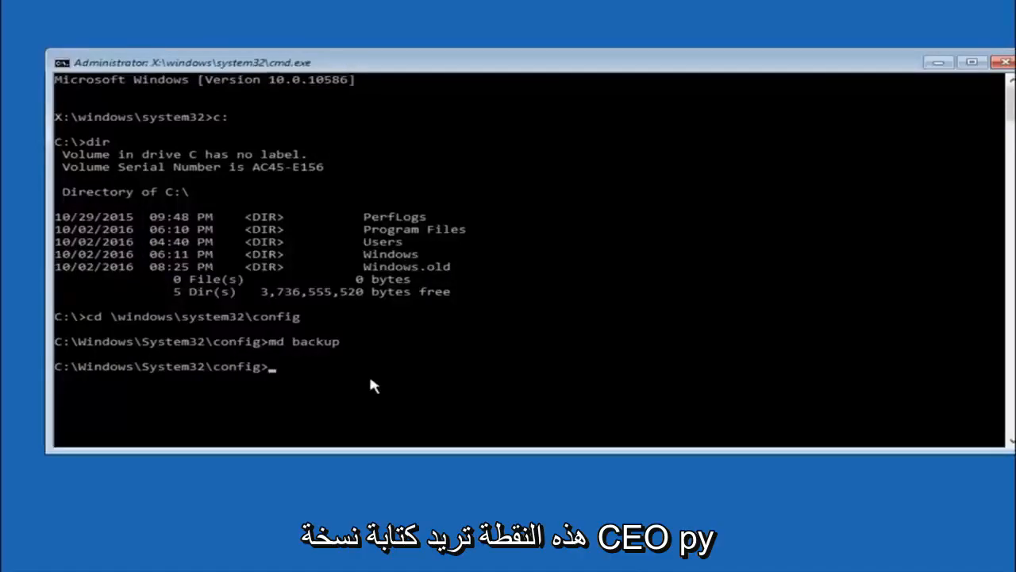
Back up the ten config registry files into a new backup1 folder using copy *.*.
text(copy)
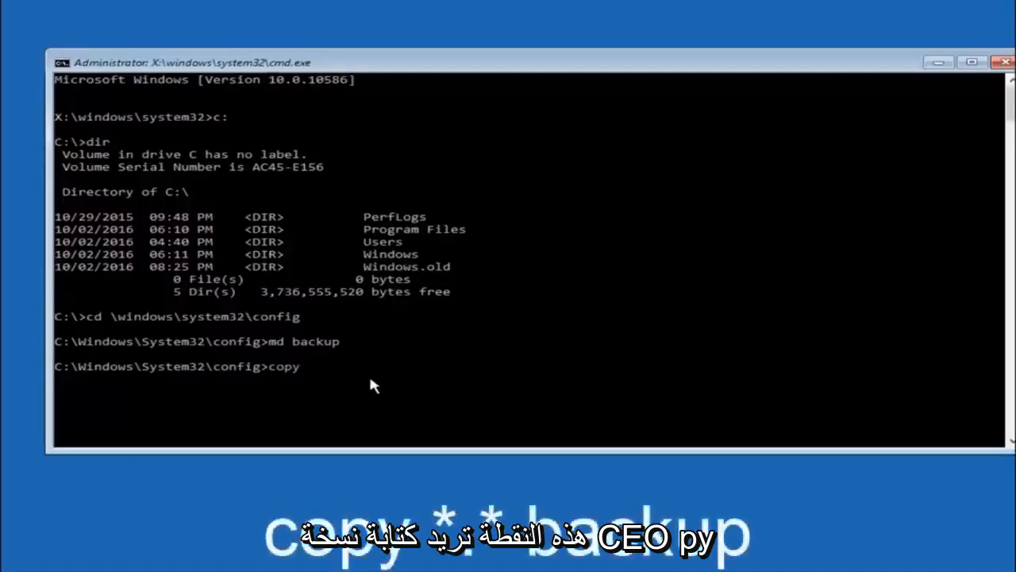
mouse_move(183, 444)
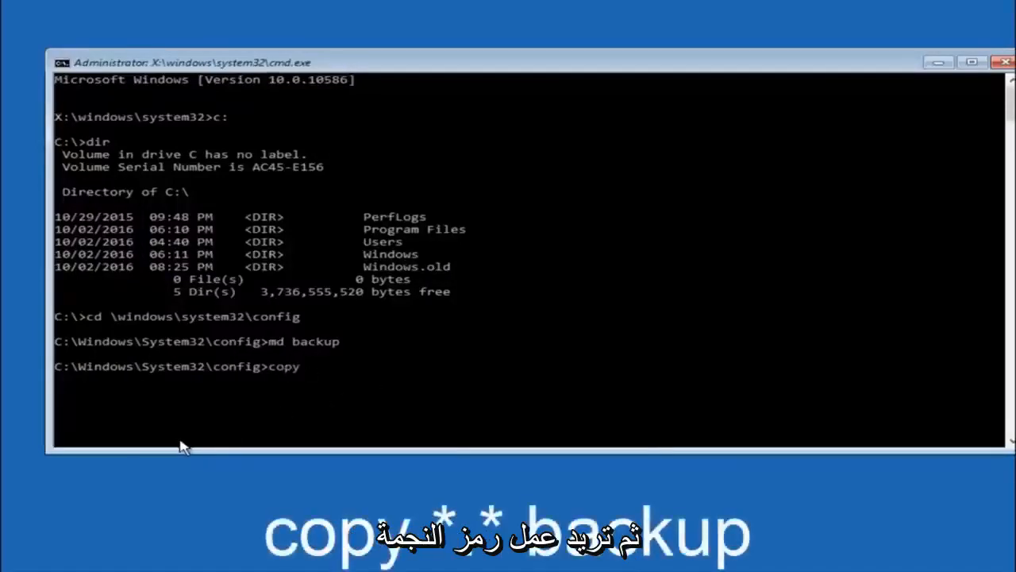
text(*)
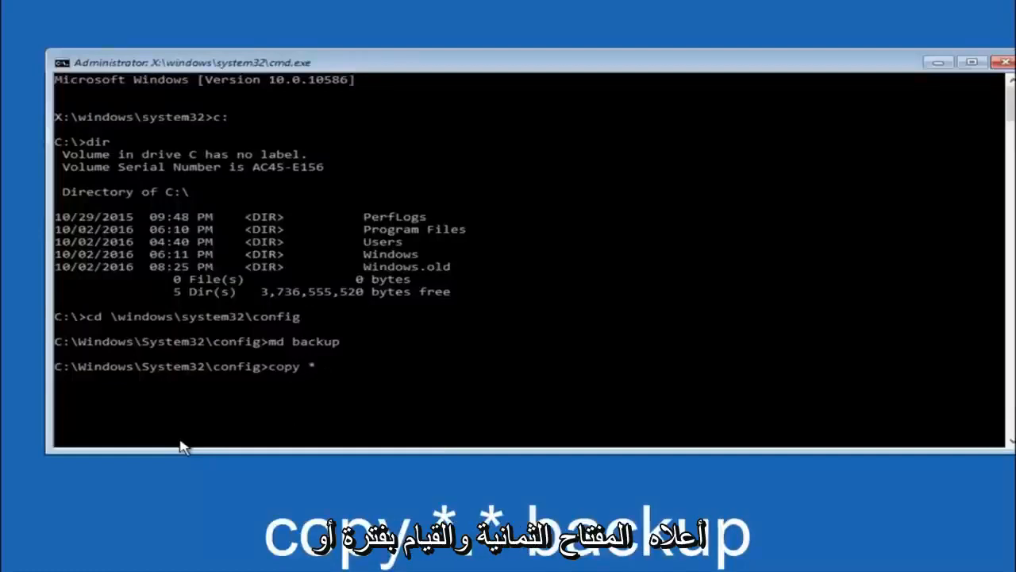
text(.)
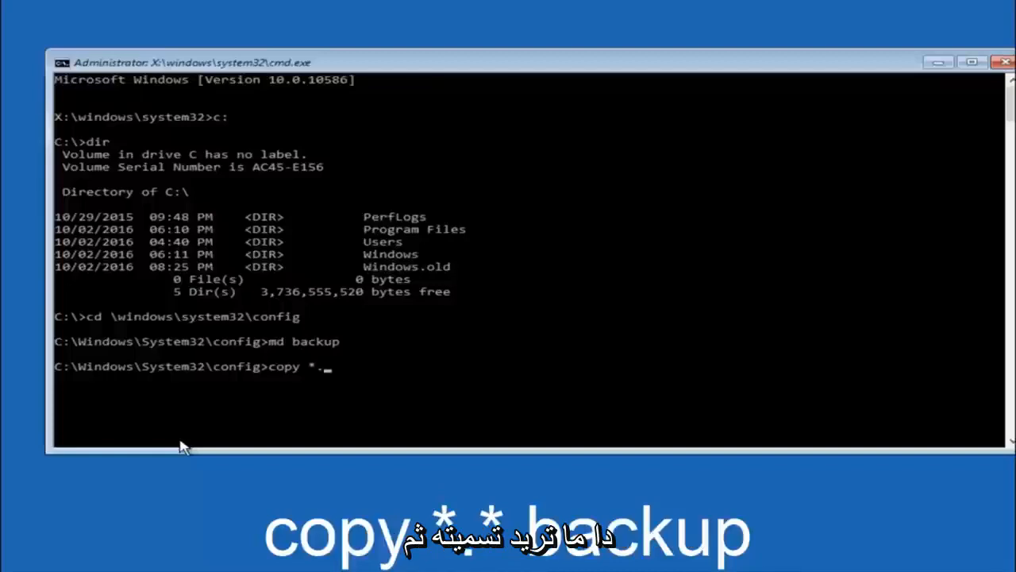
text(*)
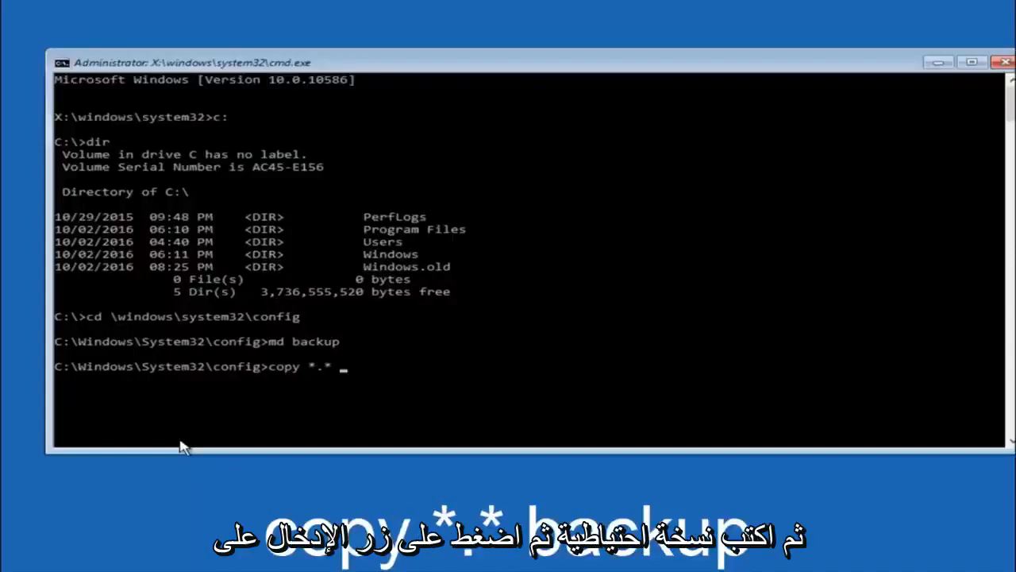
text(backup)
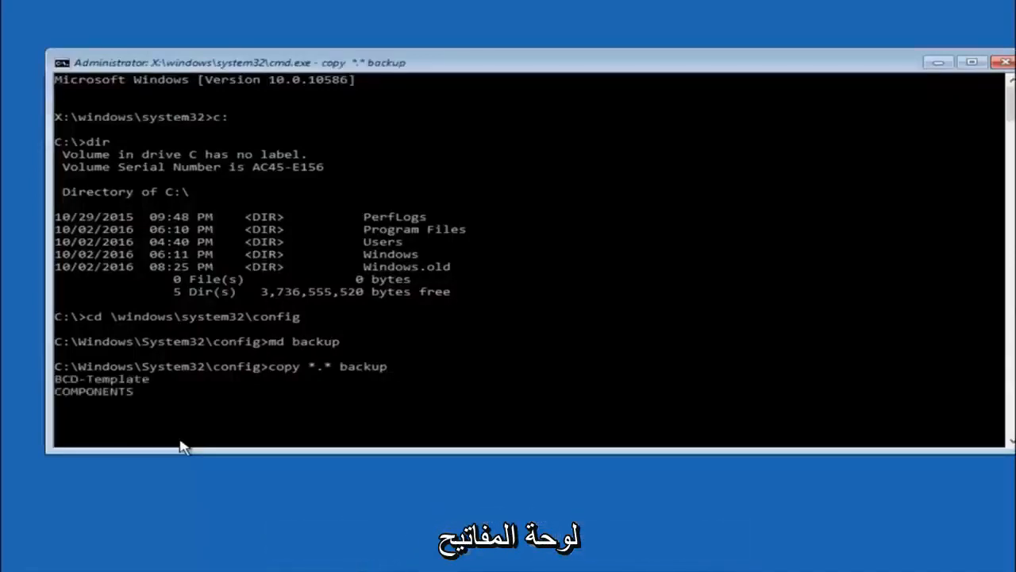
scroll(down, 3)
text(CD reg)
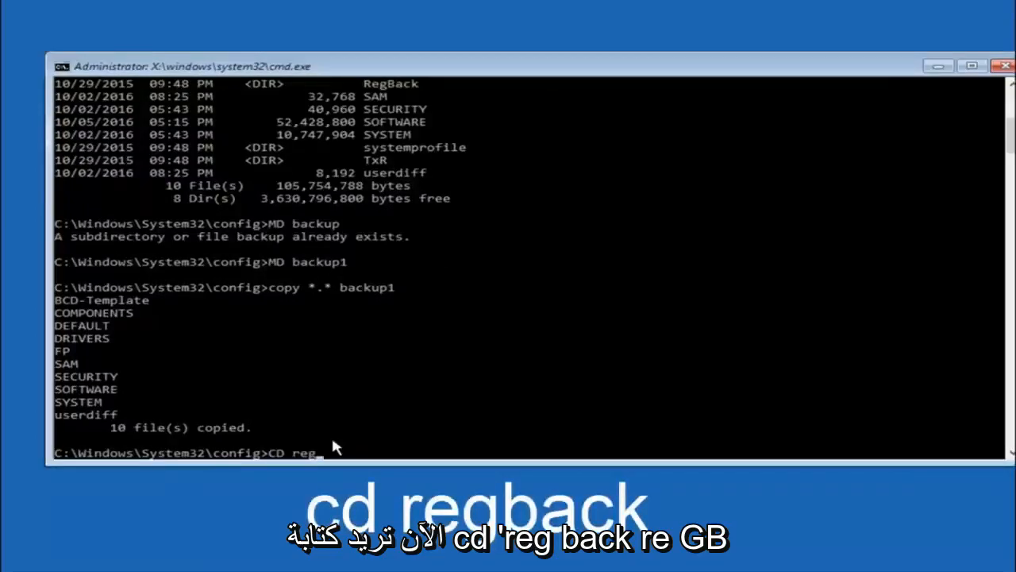
Enter RegBack and list DEFAULT, SAM, SECURITY, SOFTWARE and SYSTEM, all 0 bytes.
text(back)
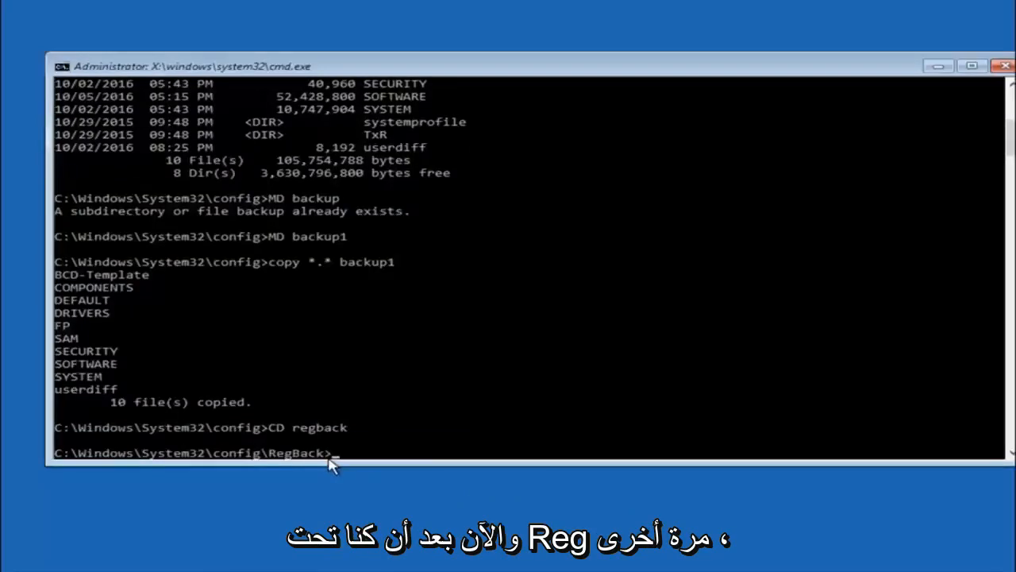
text(d)
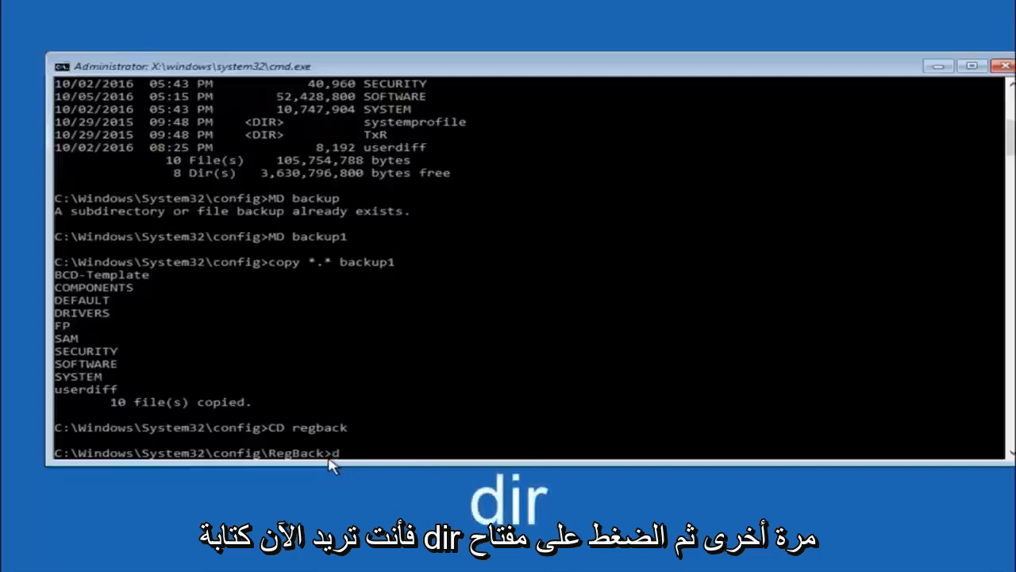
text(ir)
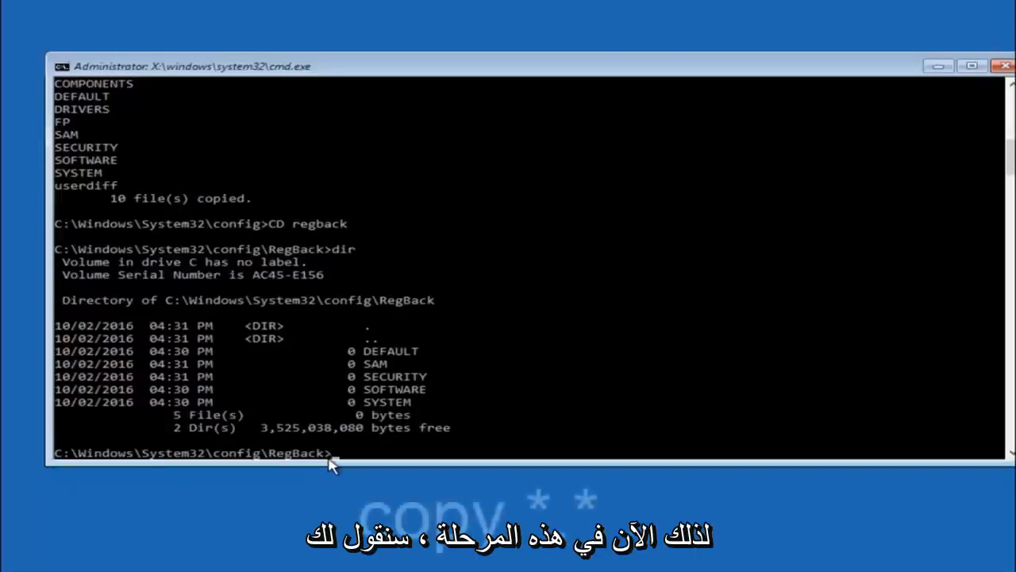
Copy the RegBack hives into the parent config folder with copy *.* .., overwriting all (A).
text(copy *)
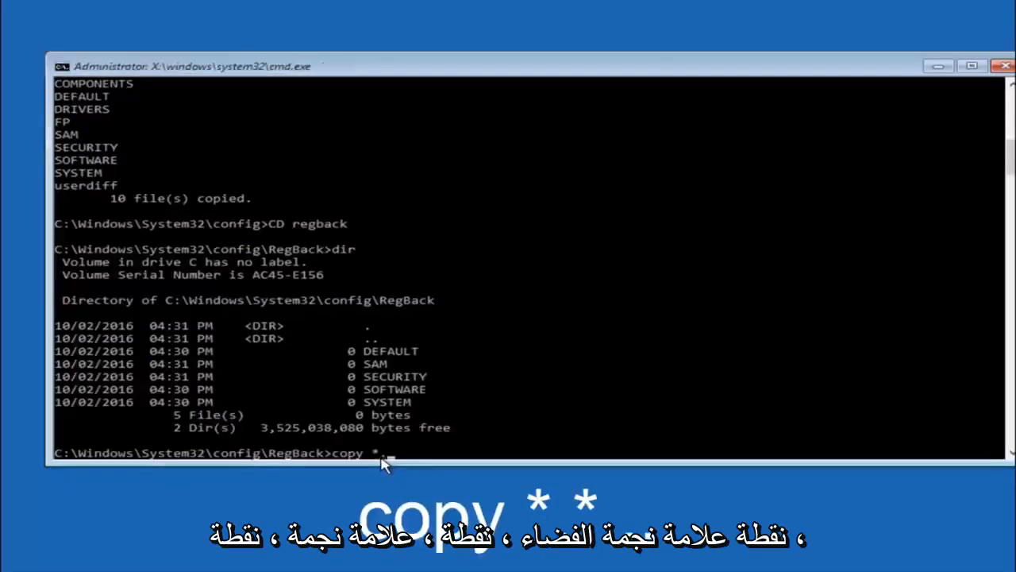
text(.*)
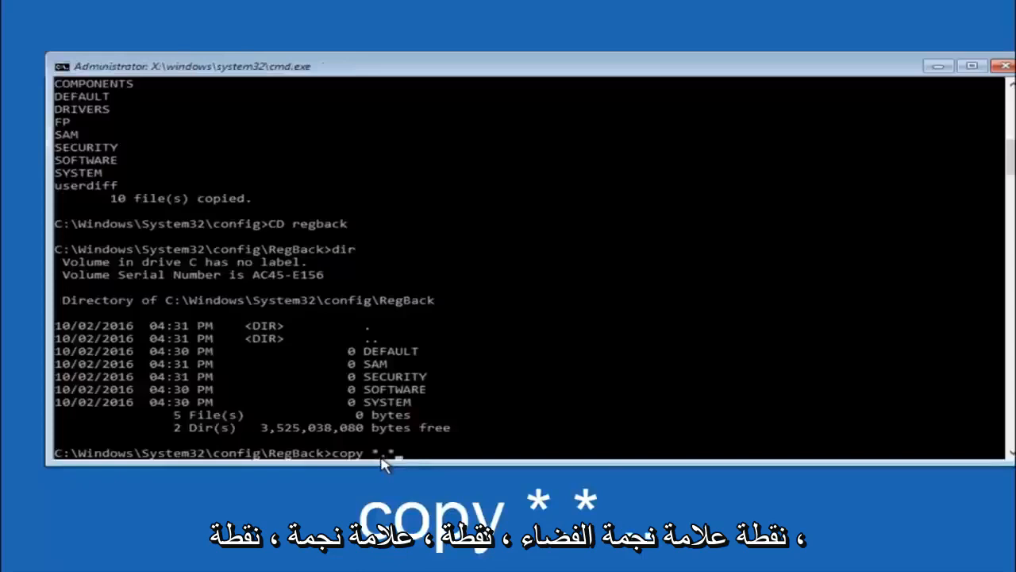
key(Backspace)
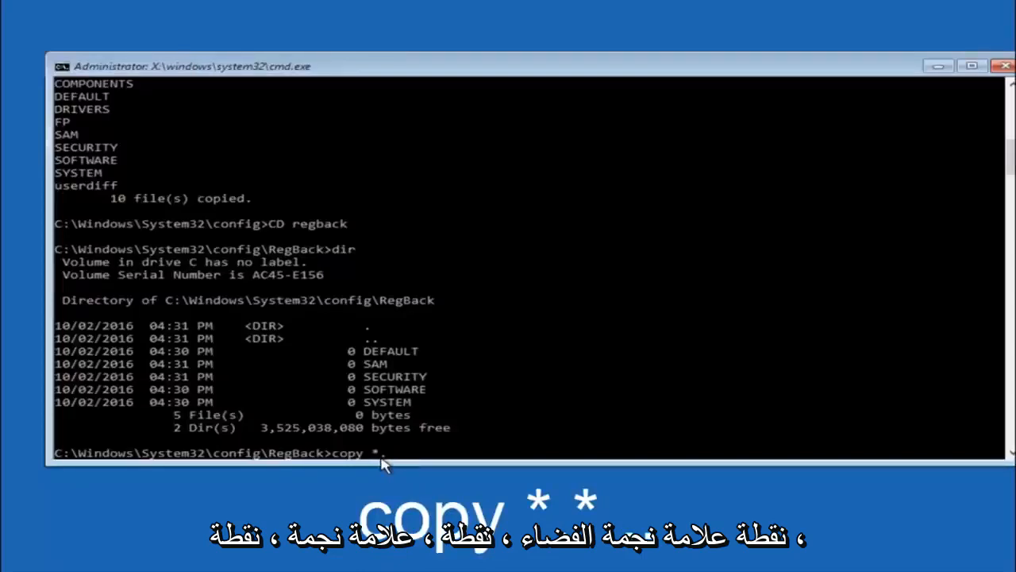
text(.*)
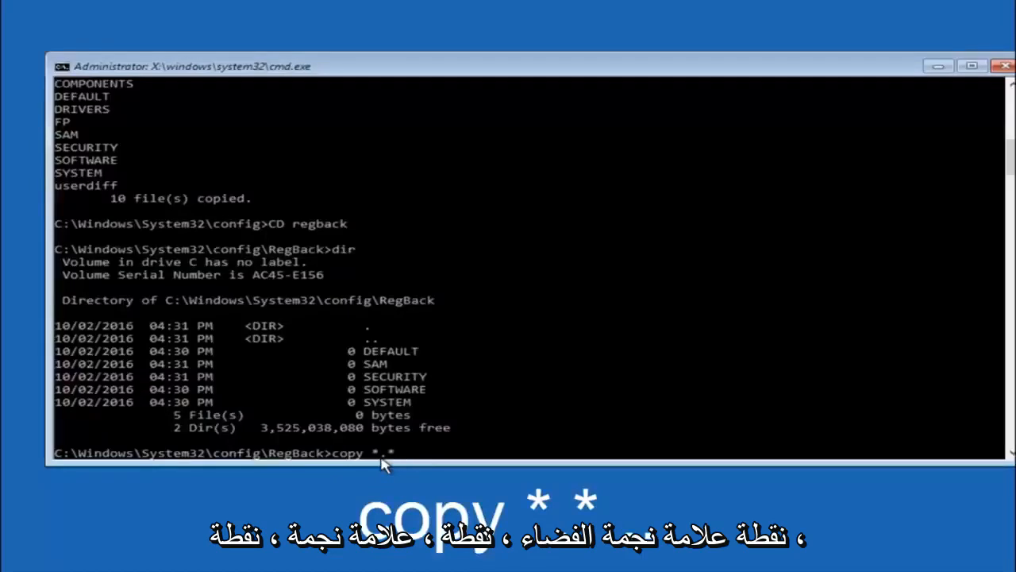
text(..)
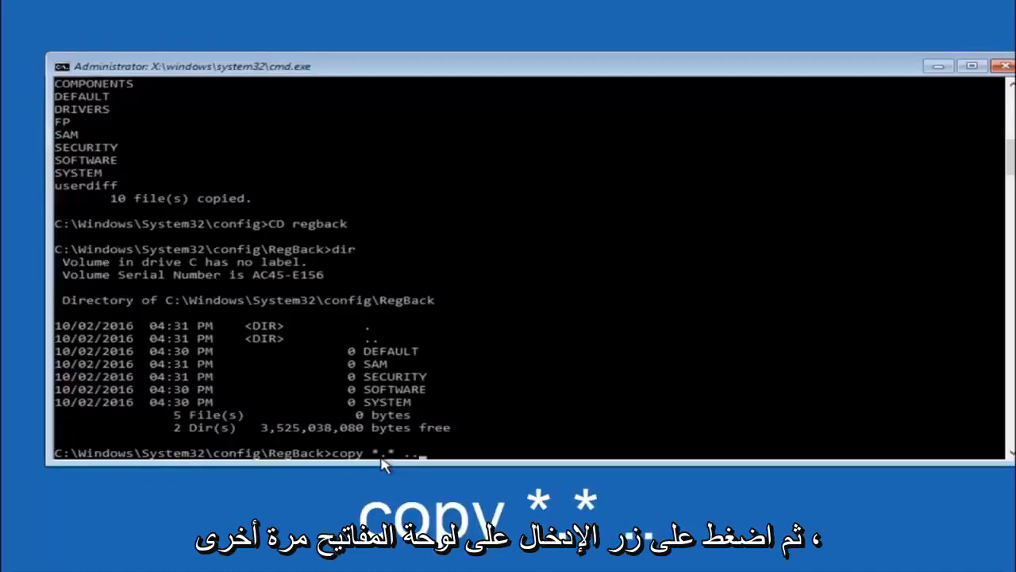
key(enter)
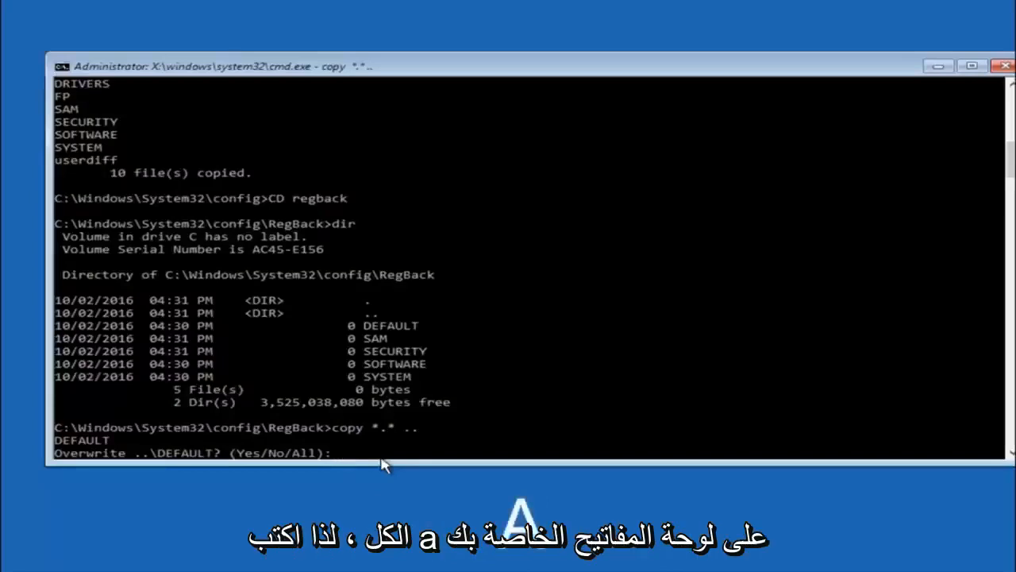
text(A)
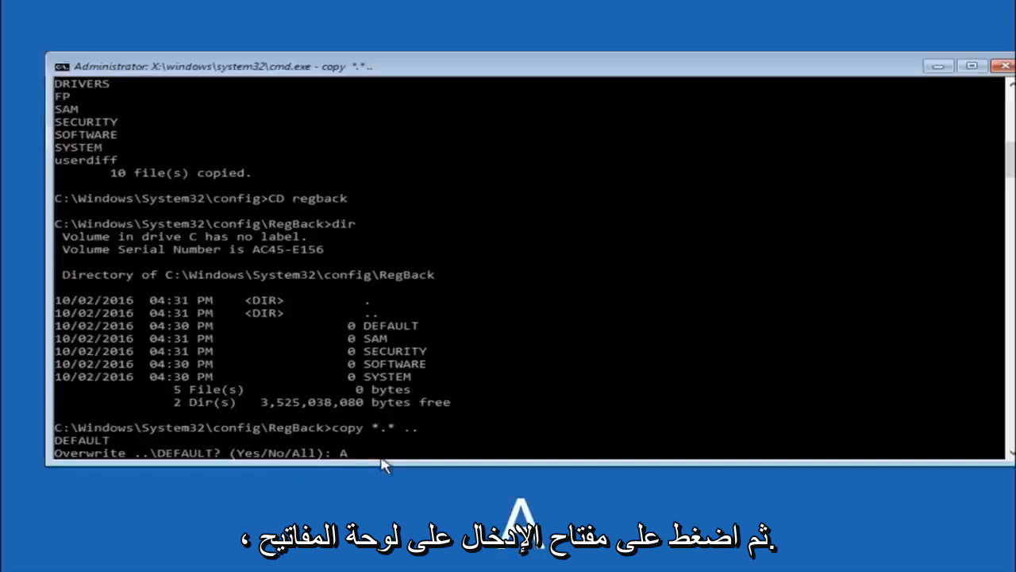
key(Enter)
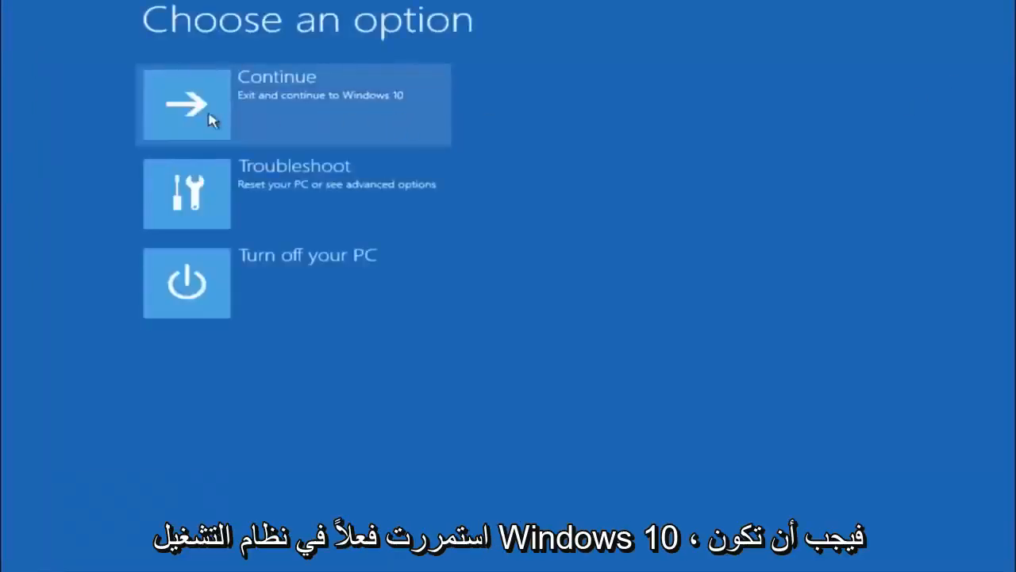
mouse_move(244, 130)
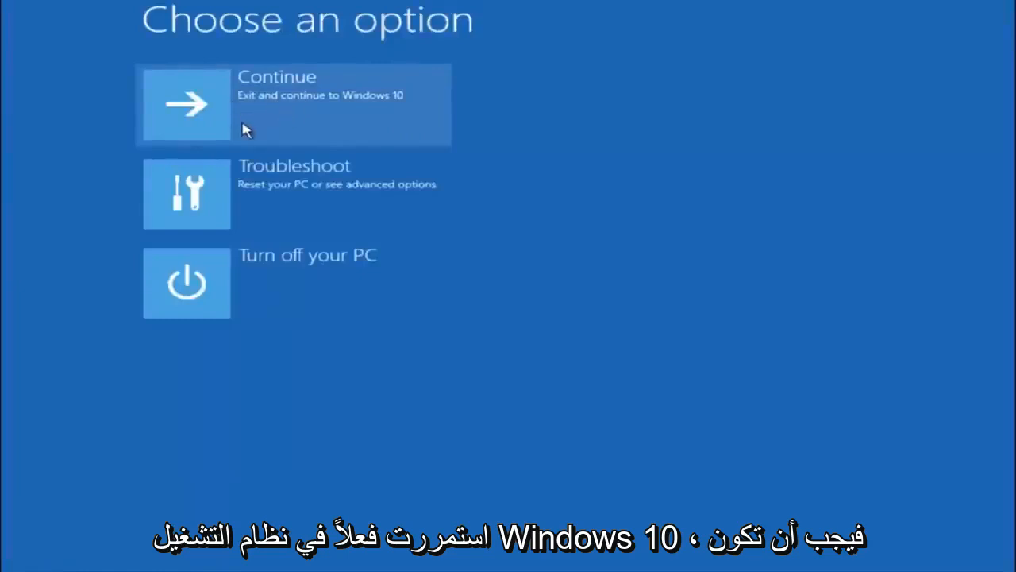